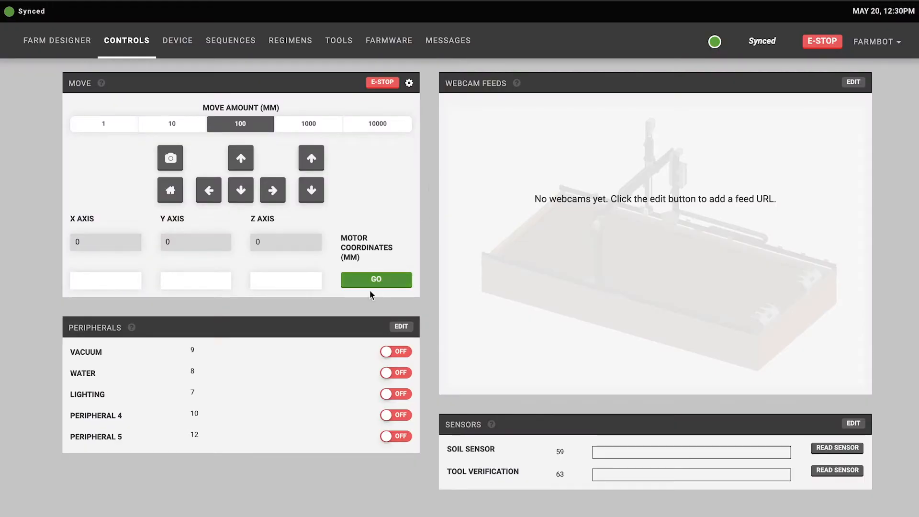
mouse_move(74, 97)
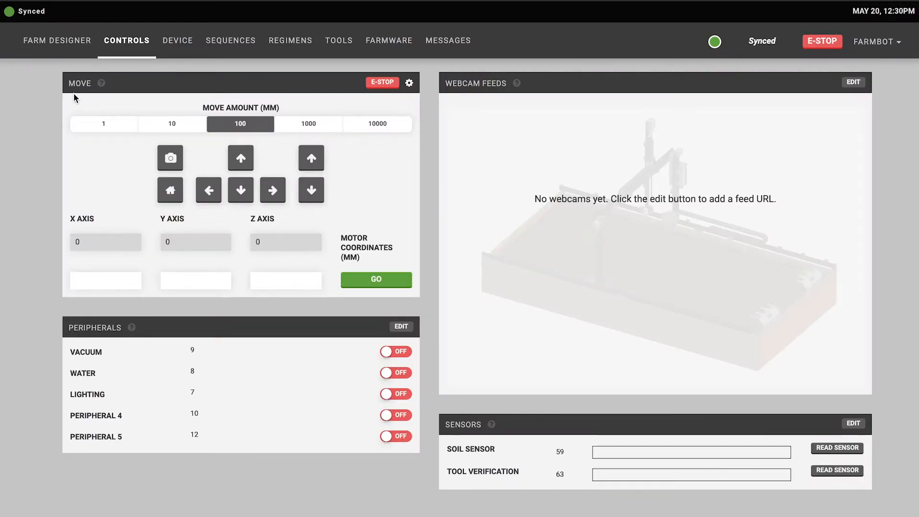
mouse_move(97, 101)
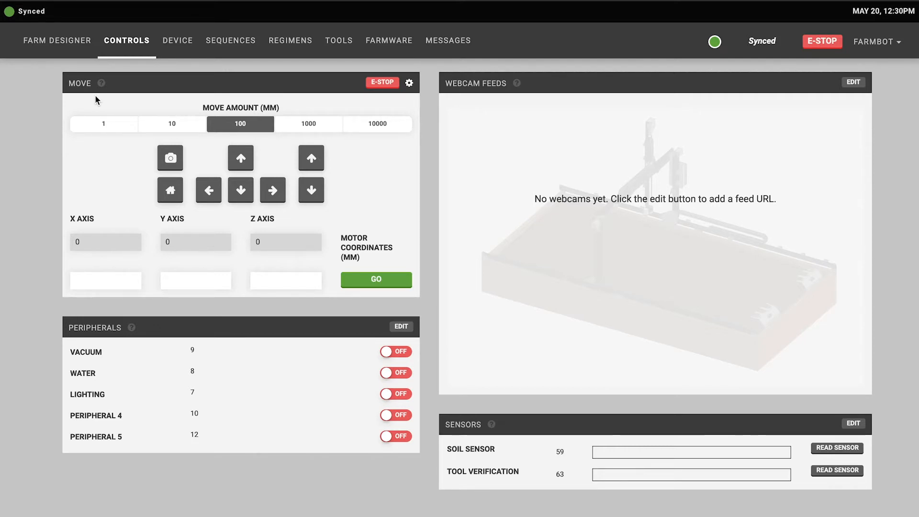
mouse_move(265, 115)
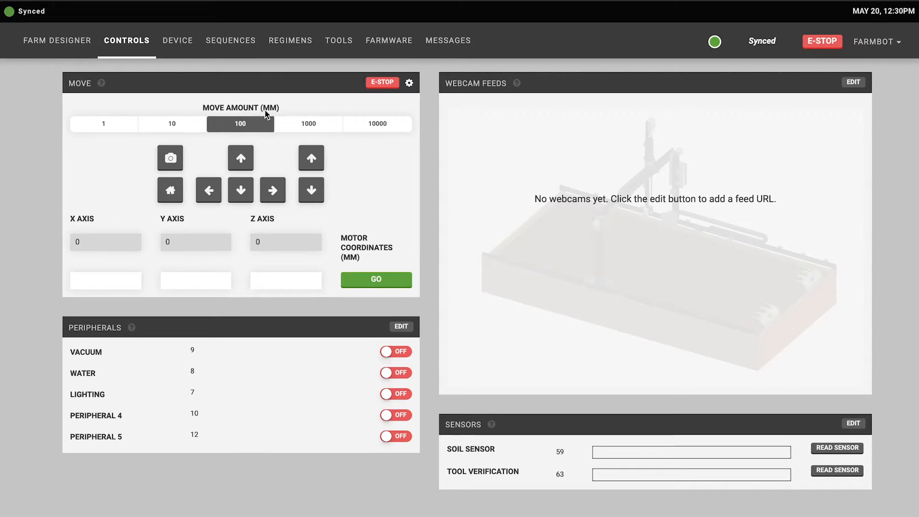
mouse_move(255, 117)
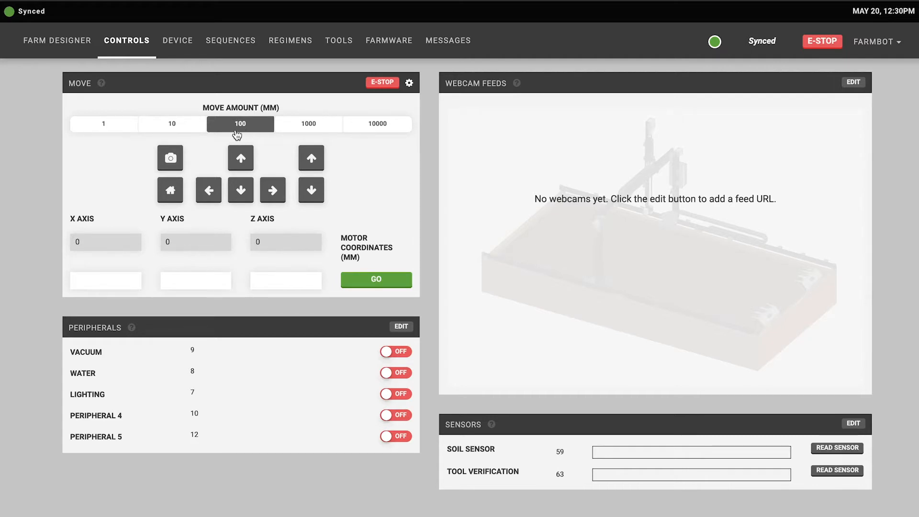
Try movement step sizes of 10 mm and 1000 mm, then settle back on 100 mm
left_click(171, 124)
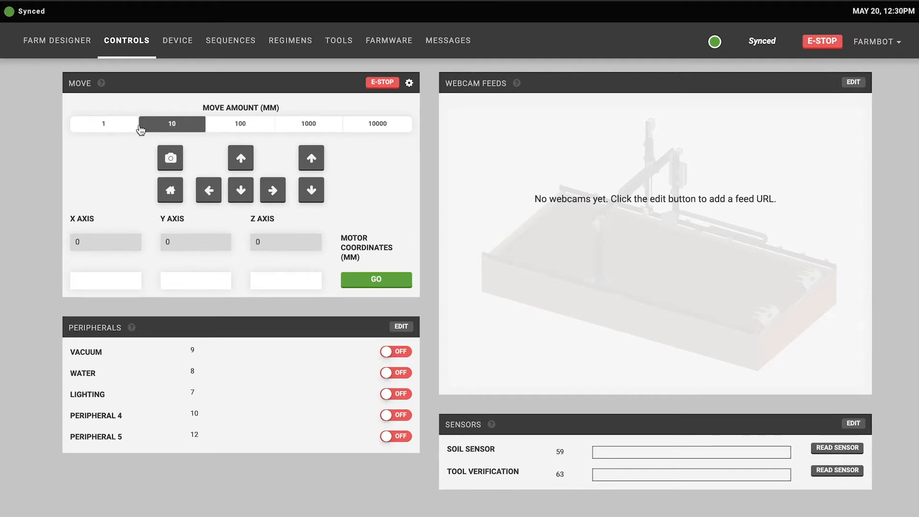
left_click(308, 124)
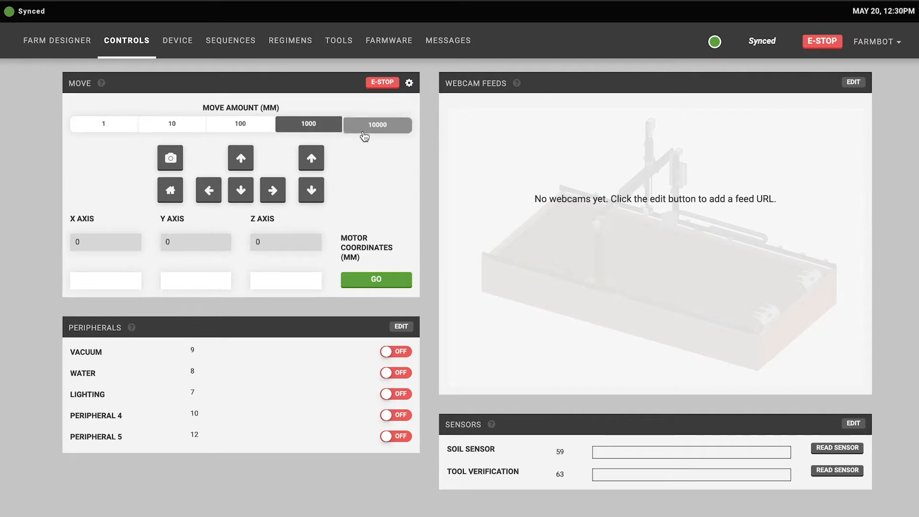
left_click(239, 123)
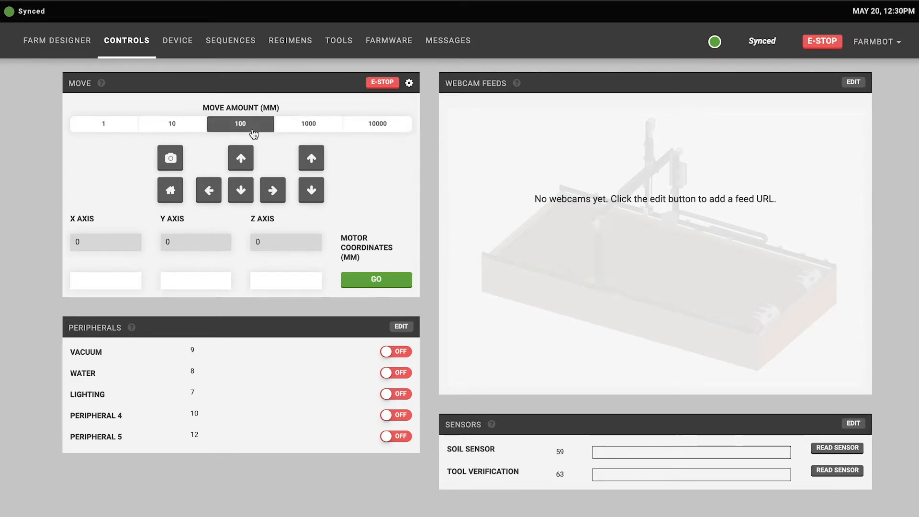
mouse_move(239, 158)
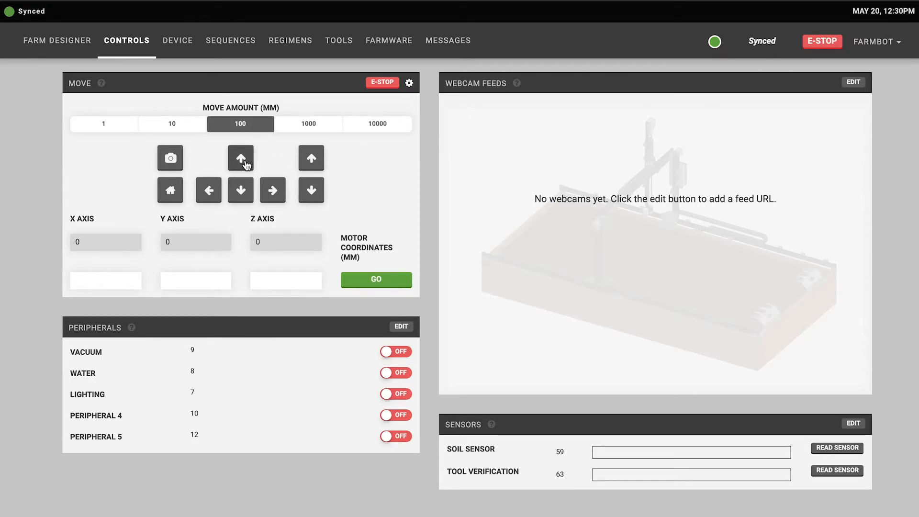
mouse_move(239, 158)
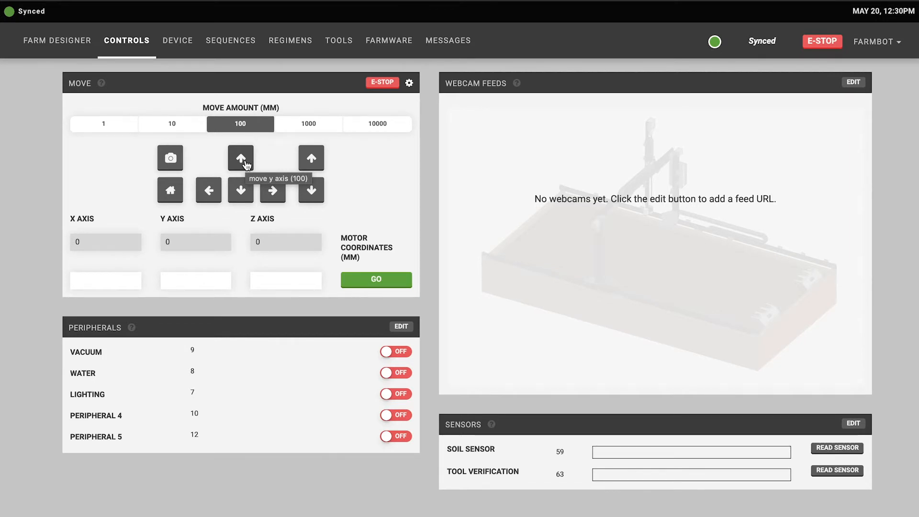
mouse_move(239, 192)
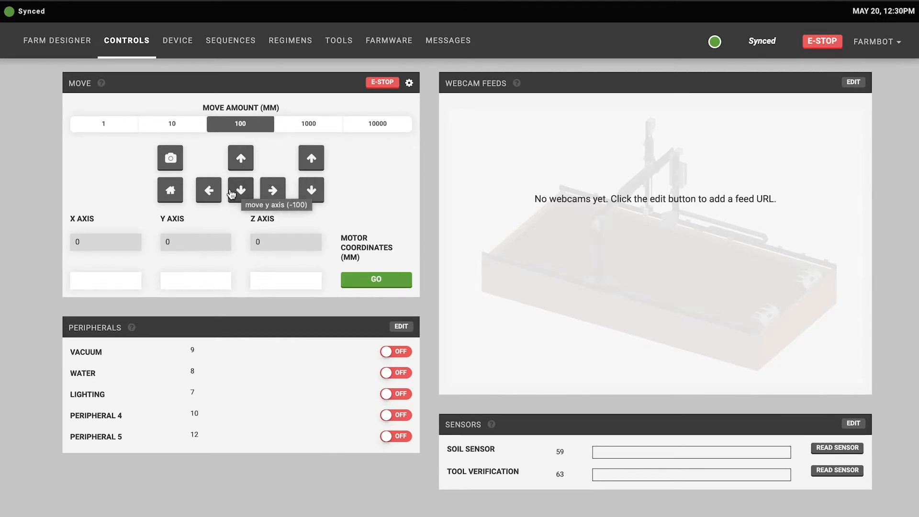
mouse_move(310, 190)
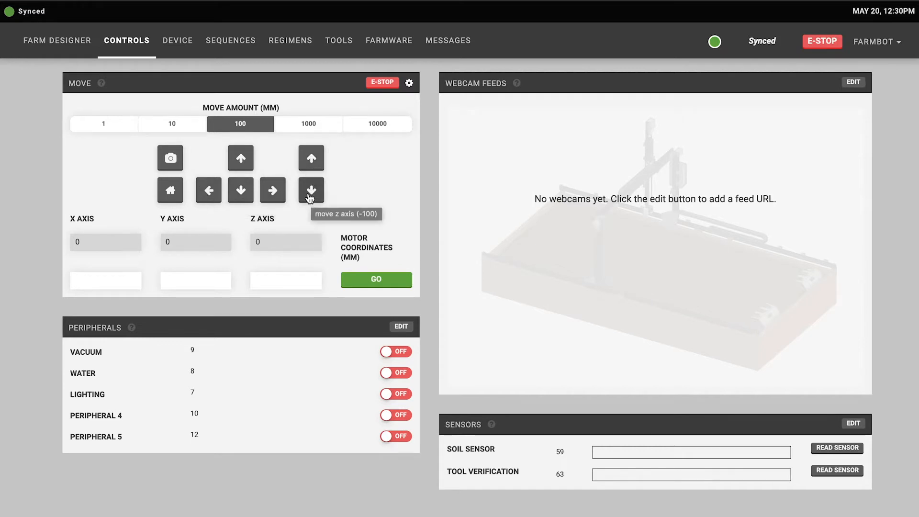
mouse_move(240, 158)
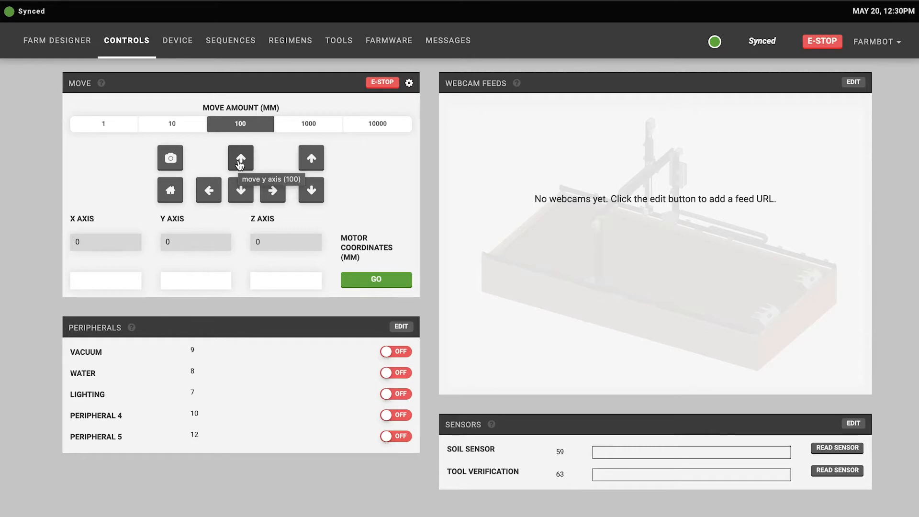
mouse_move(241, 169)
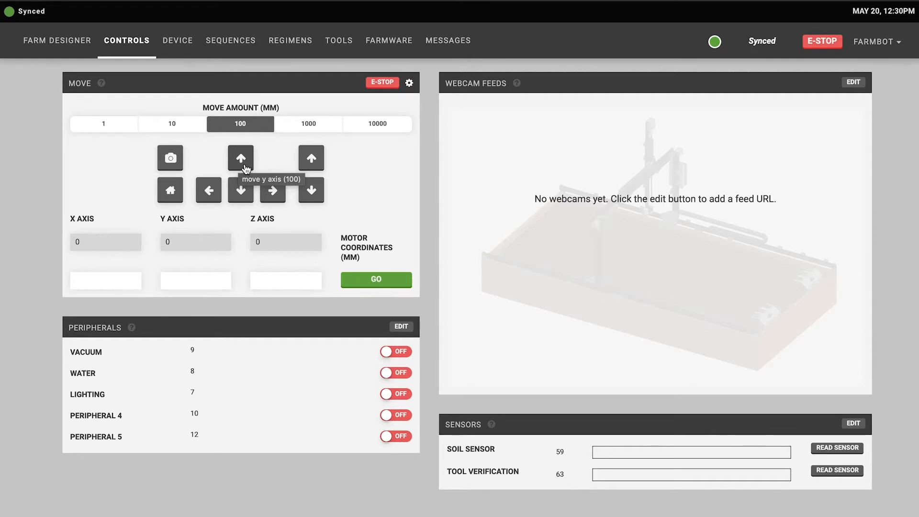
mouse_move(241, 168)
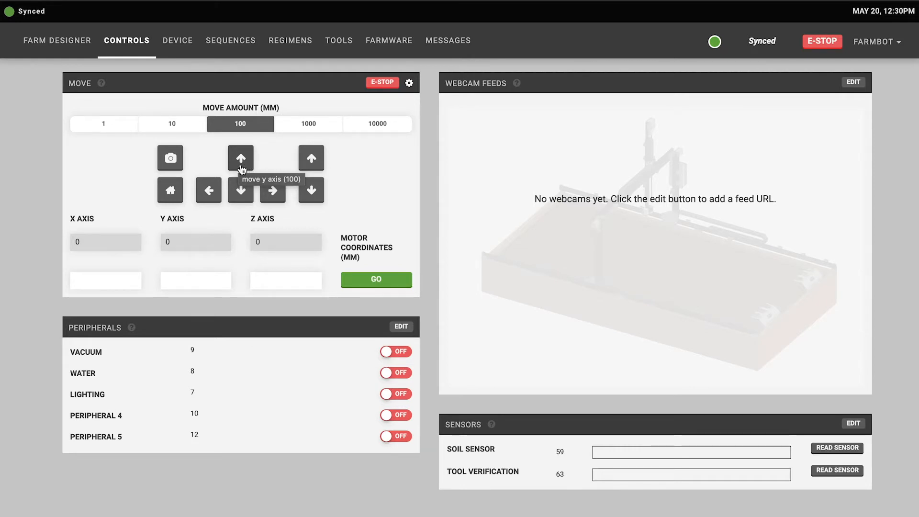
Move the bot 100 mm along Y, back to Y 0, then out to Y 100 again
left_click(240, 158)
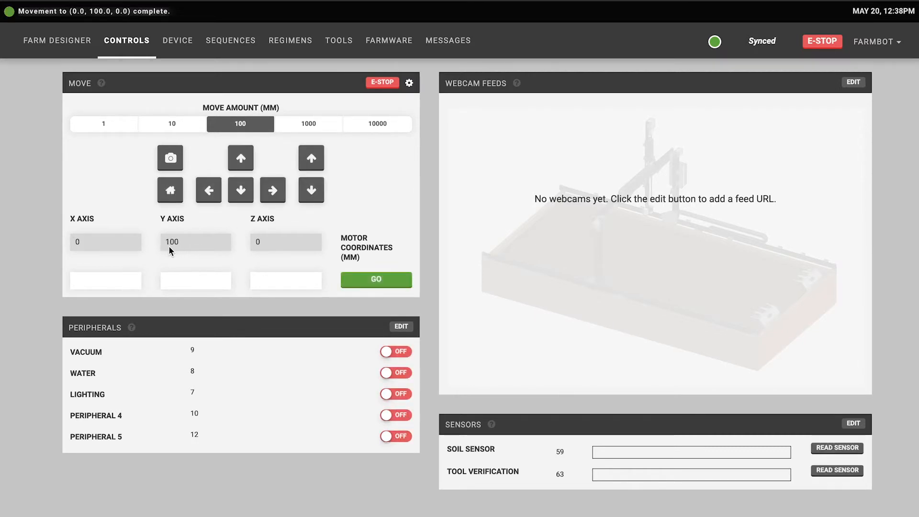
mouse_move(224, 234)
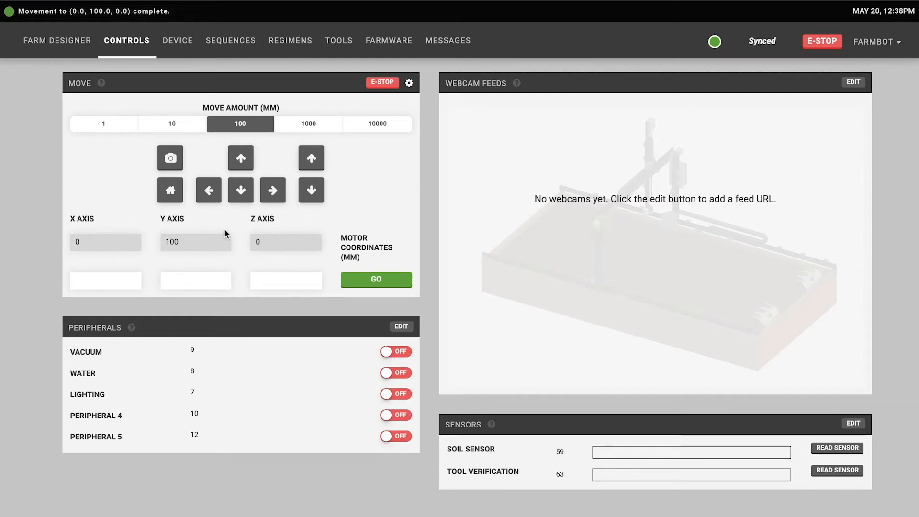
mouse_move(241, 189)
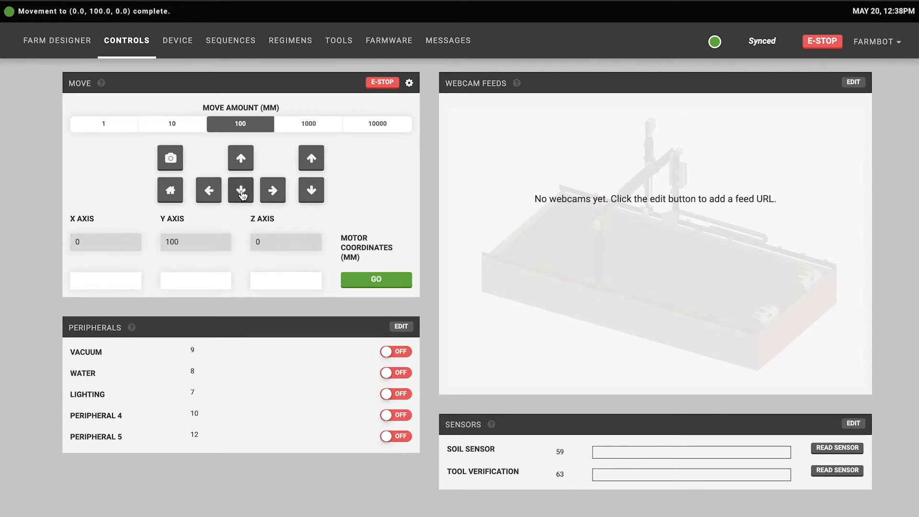
left_click(240, 190)
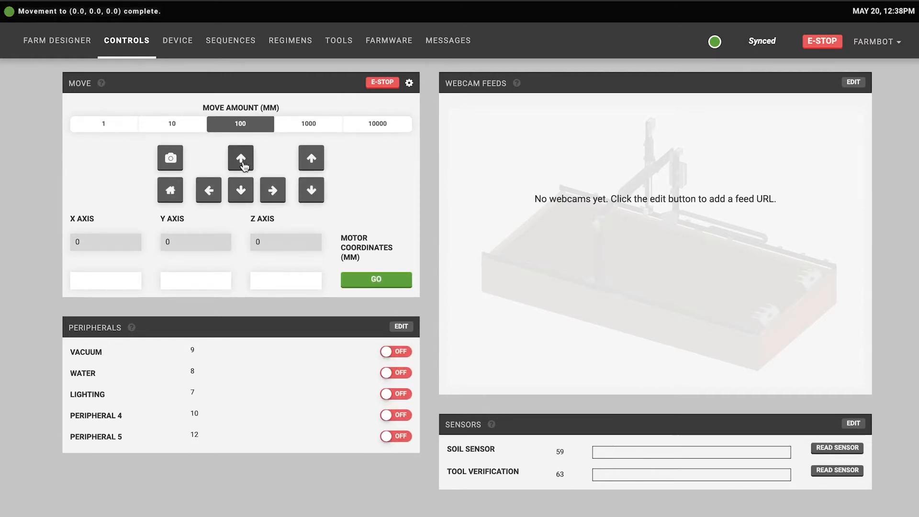
left_click(240, 158)
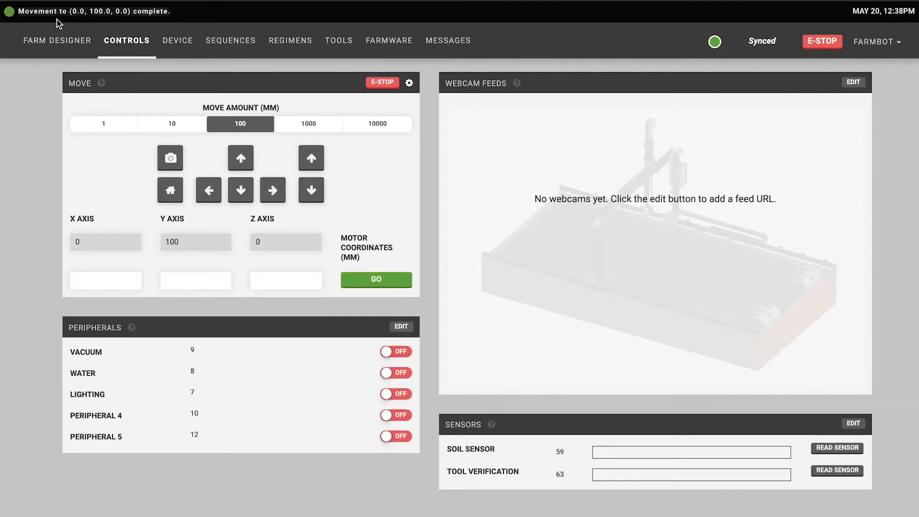
mouse_move(85, 22)
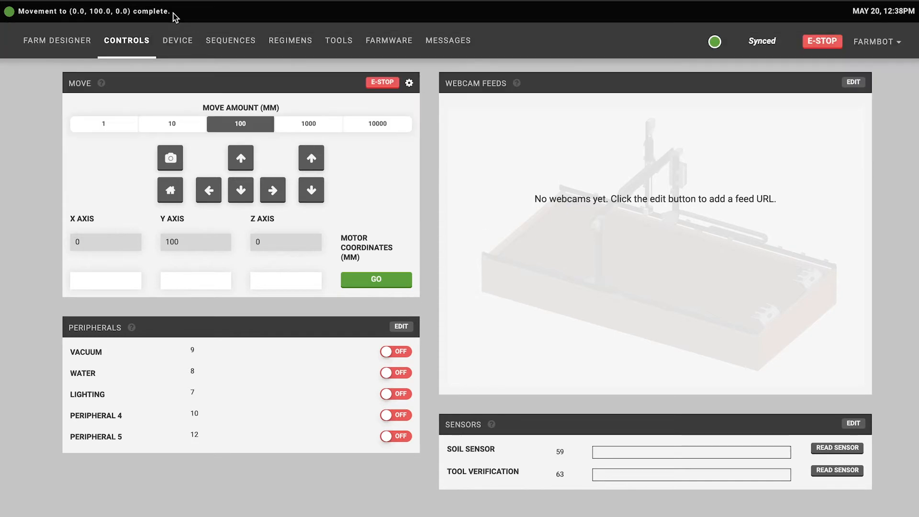
mouse_move(307, 259)
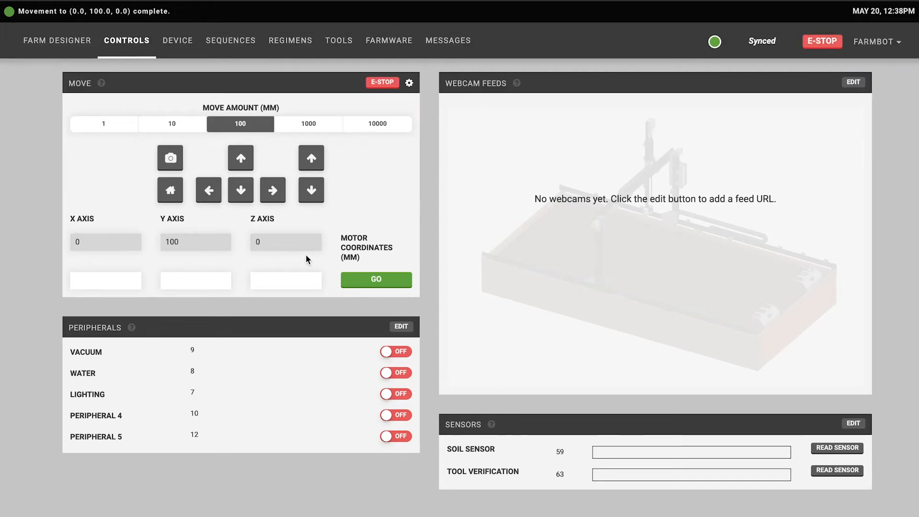
mouse_move(264, 216)
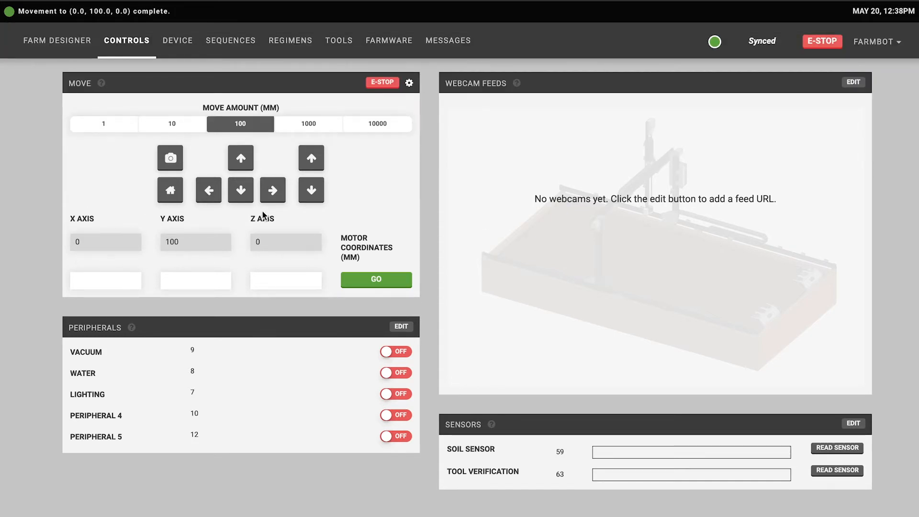
mouse_move(367, 260)
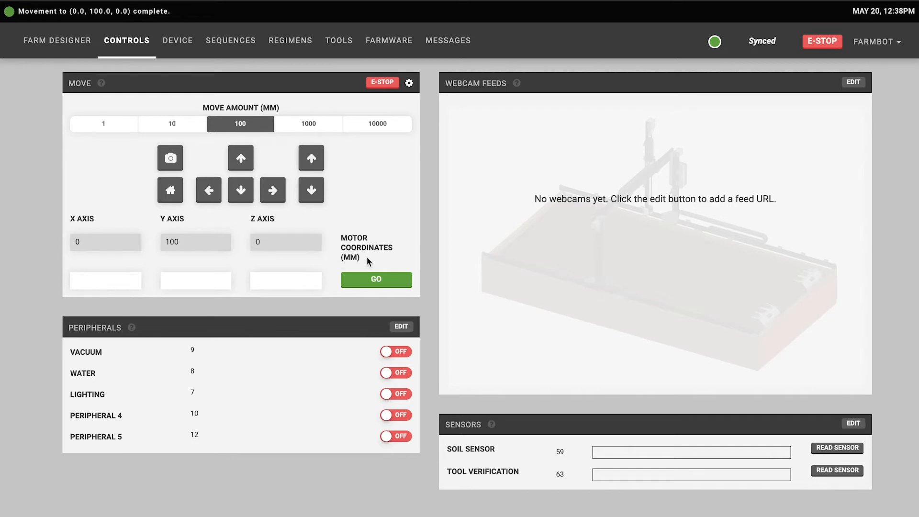
mouse_move(392, 242)
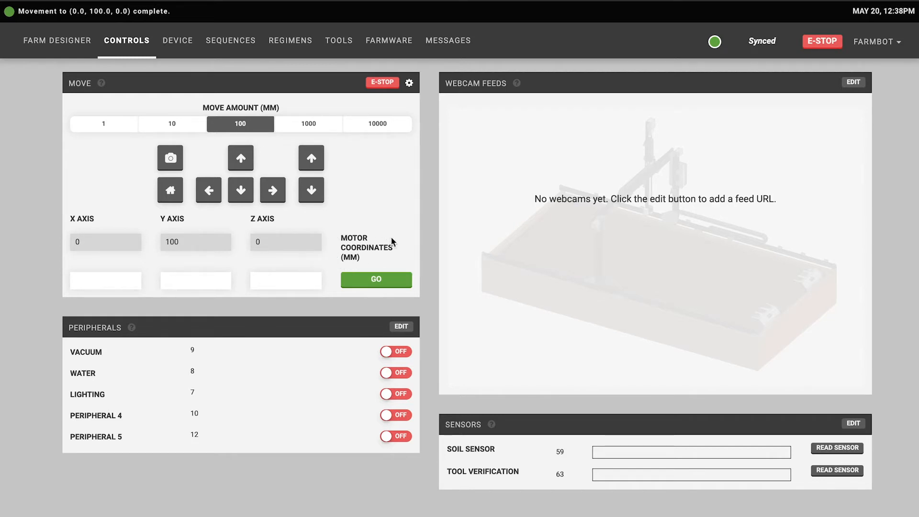
mouse_move(386, 260)
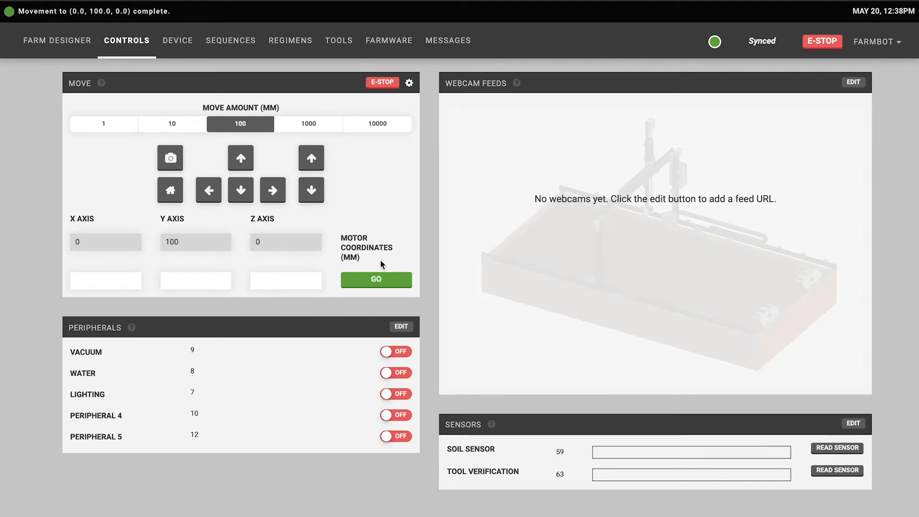
mouse_move(244, 258)
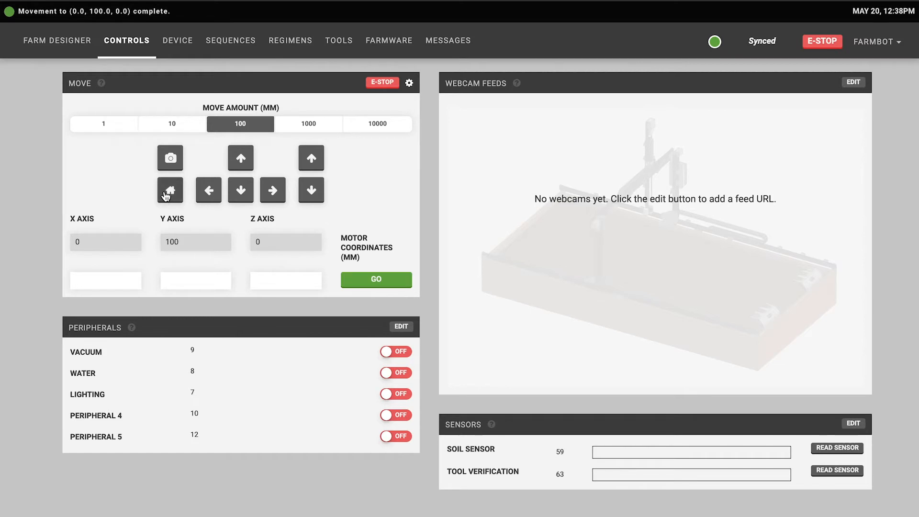
mouse_move(170, 157)
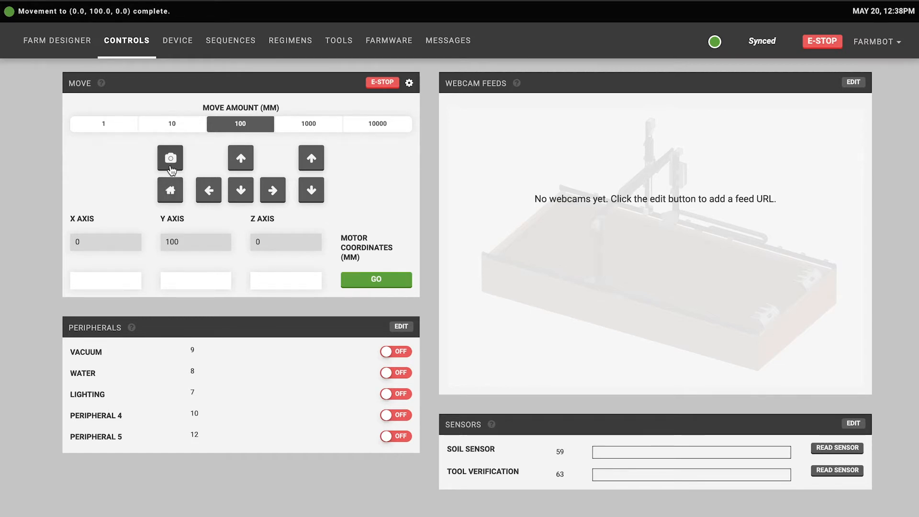
mouse_move(203, 168)
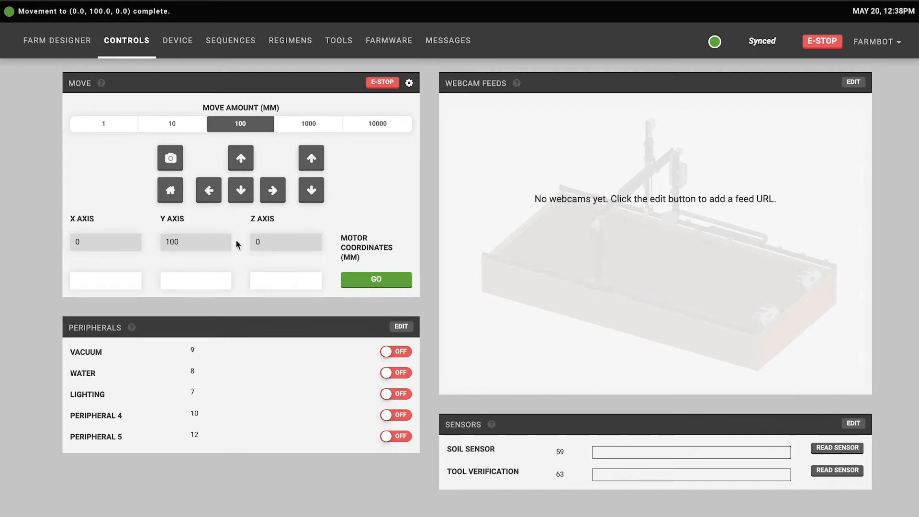
mouse_move(66, 273)
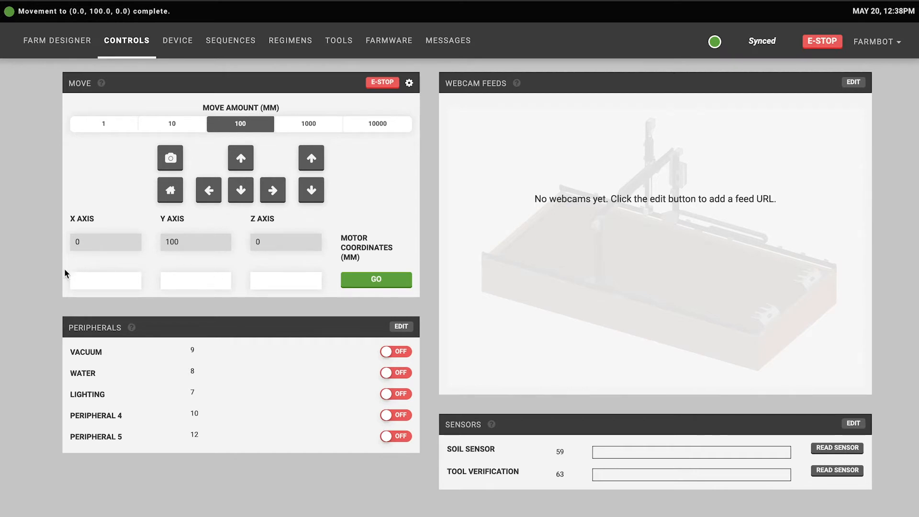
mouse_move(311, 269)
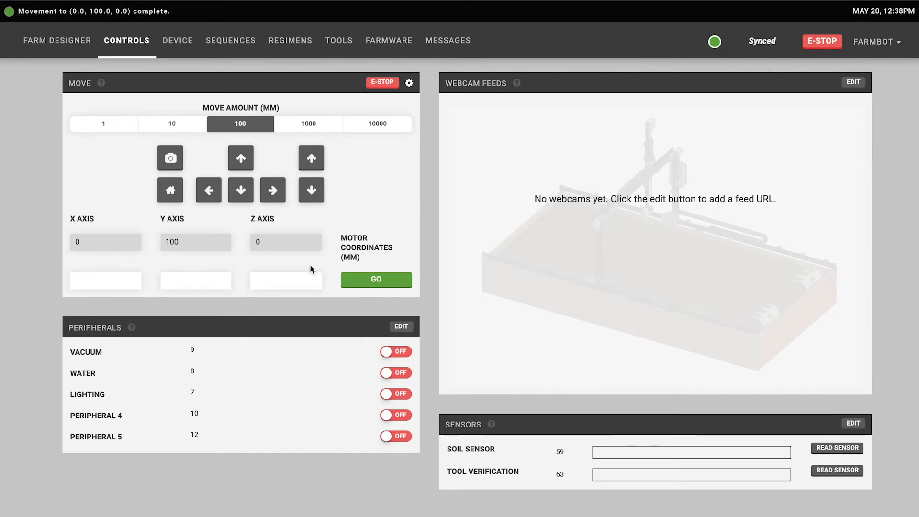
mouse_move(66, 301)
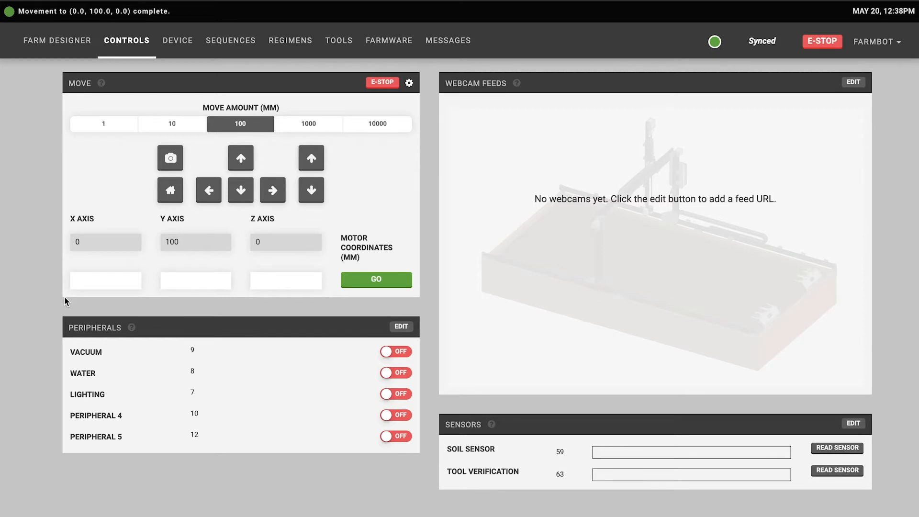
mouse_move(95, 300)
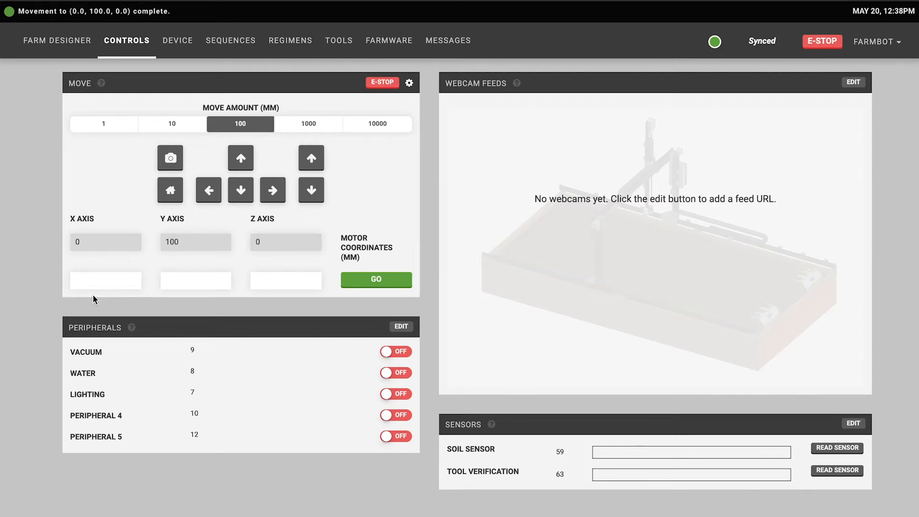
mouse_move(99, 301)
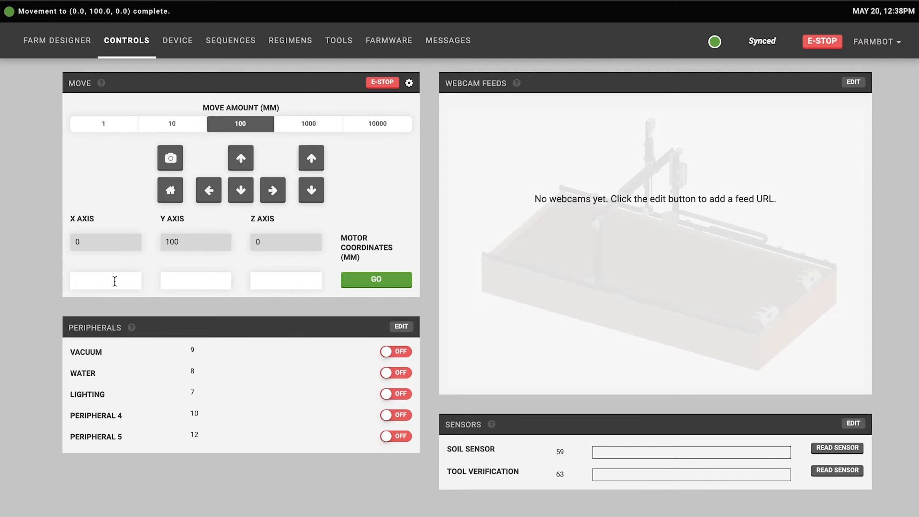
Enter target coordinates 0, 0, 0 and send the bot there with GO
left_click(106, 280)
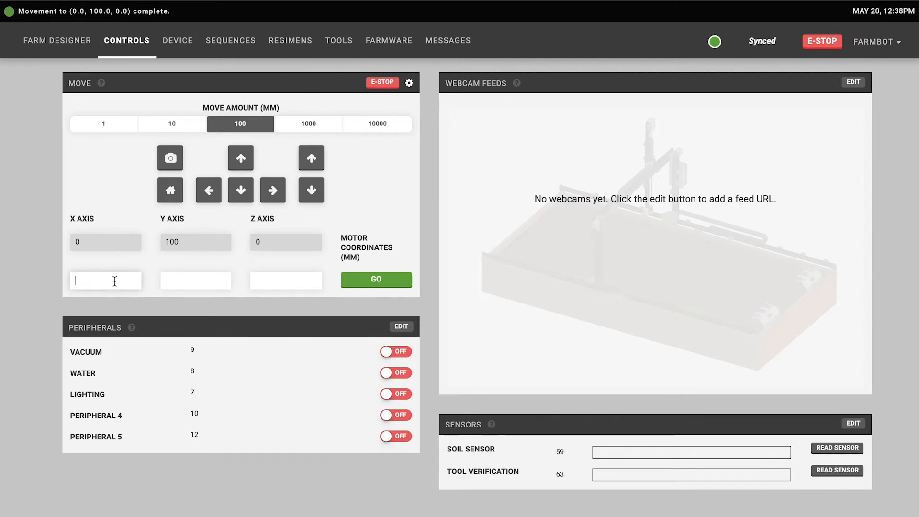
type("0")
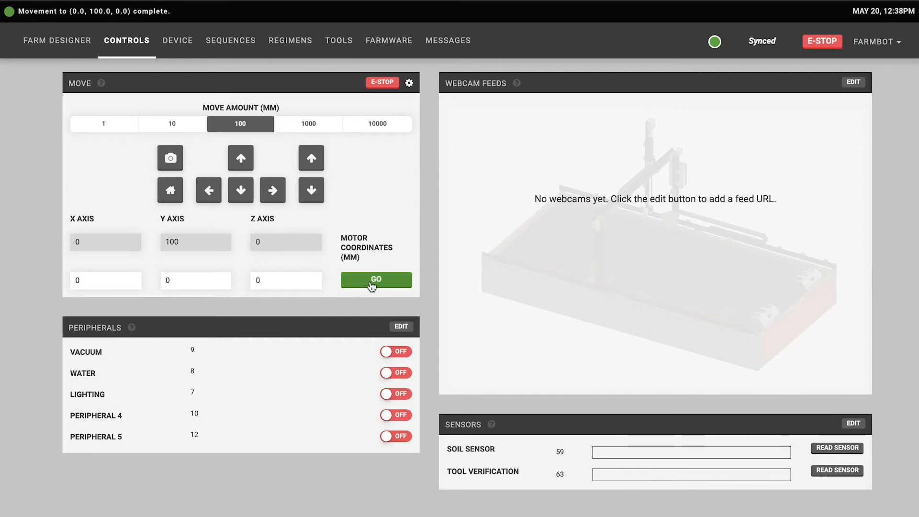
left_click(375, 280)
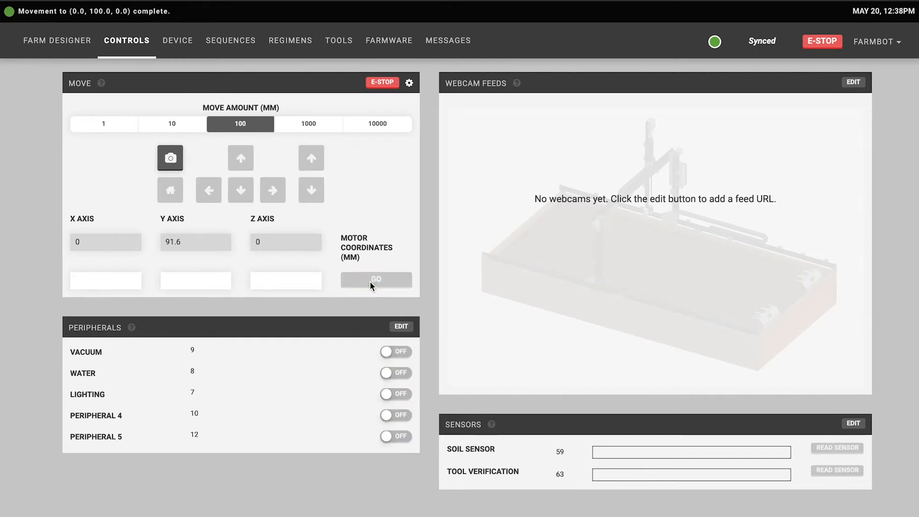
left_click(375, 279)
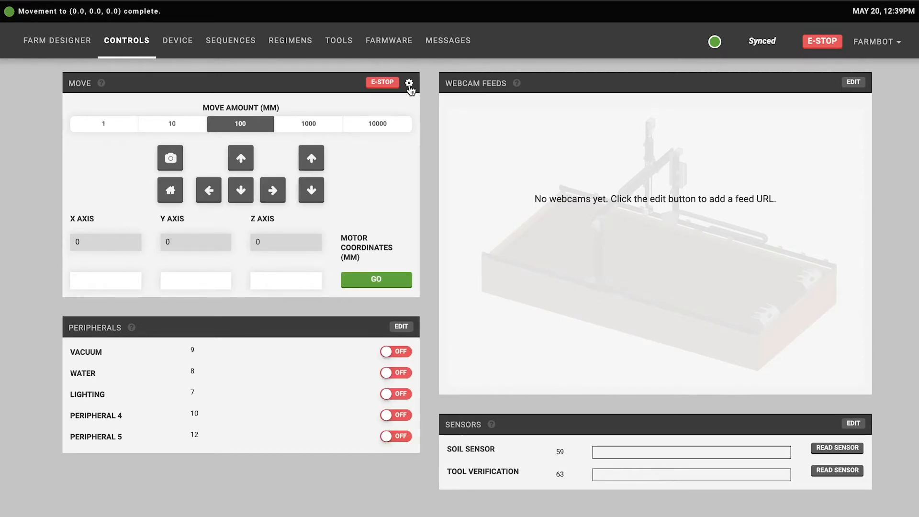
left_click(409, 82)
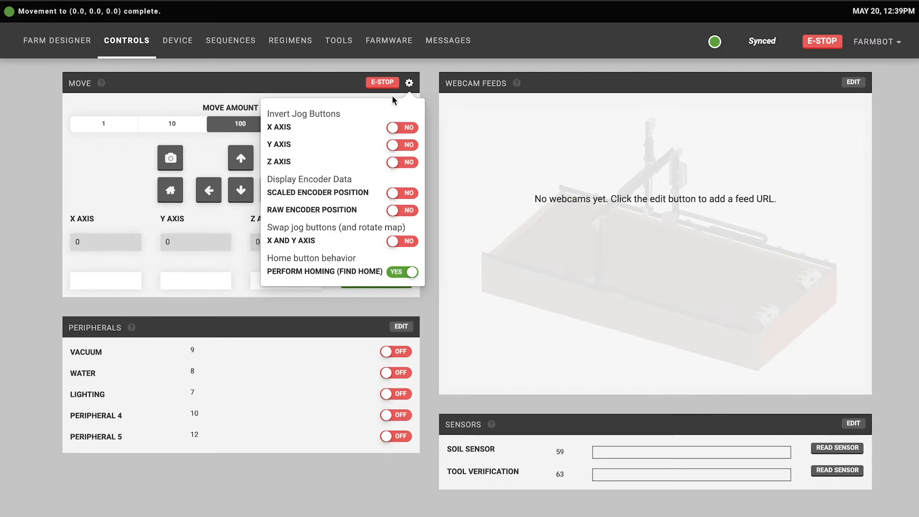
mouse_move(337, 116)
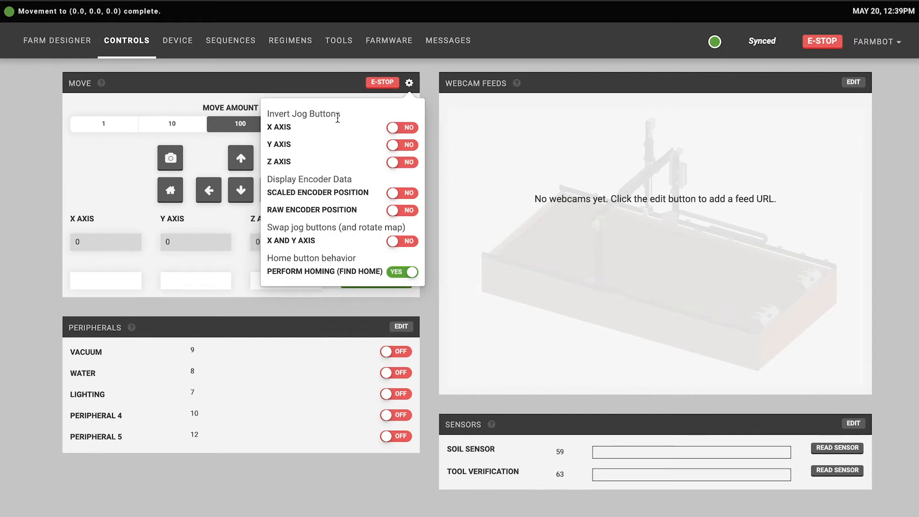
mouse_move(402, 163)
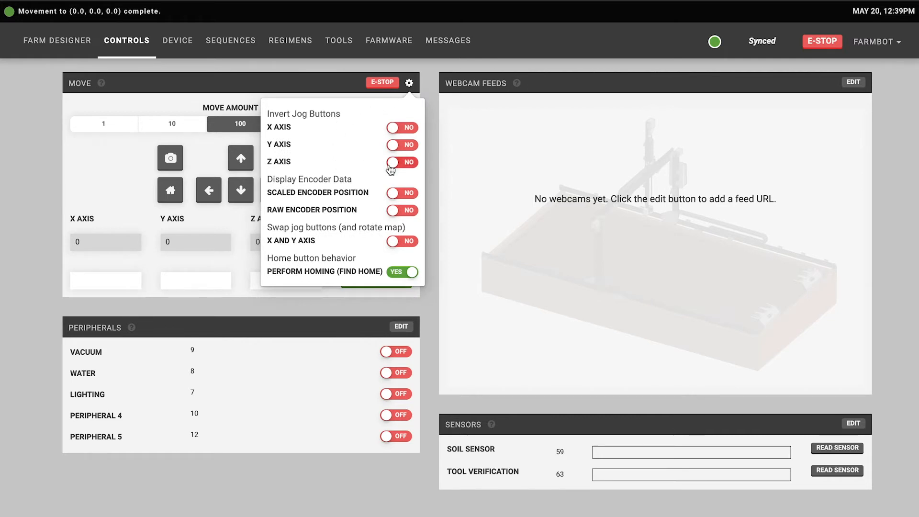
mouse_move(375, 169)
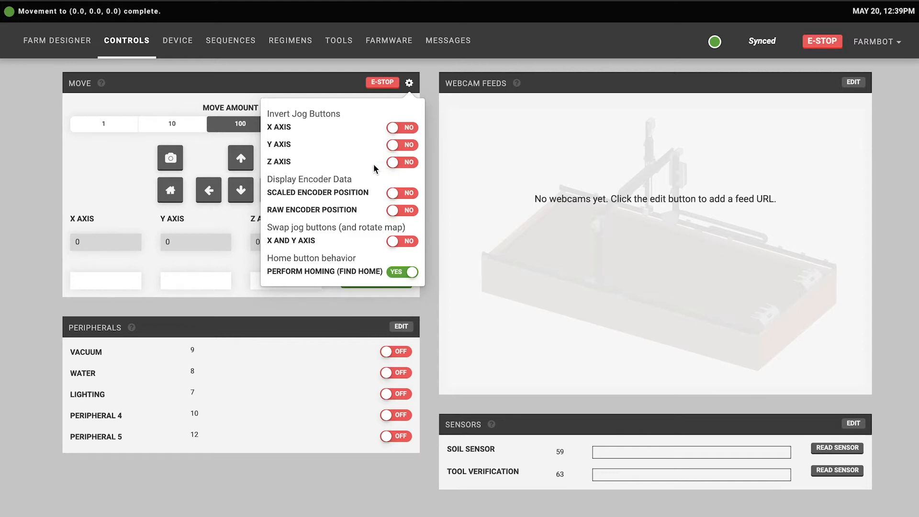
mouse_move(403, 144)
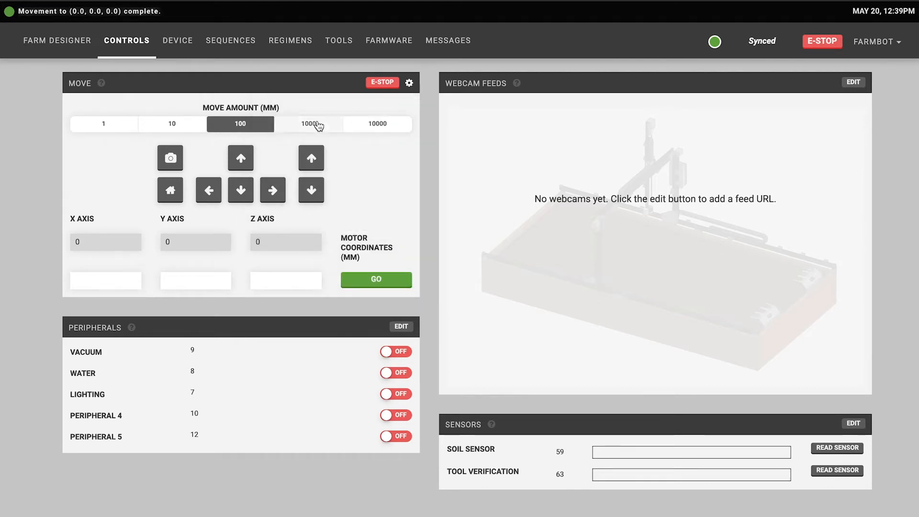
mouse_move(207, 189)
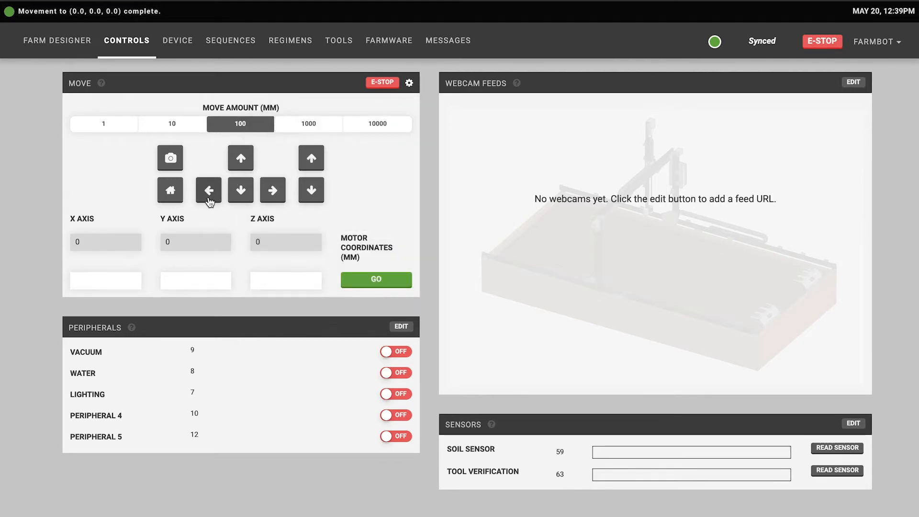
mouse_move(208, 190)
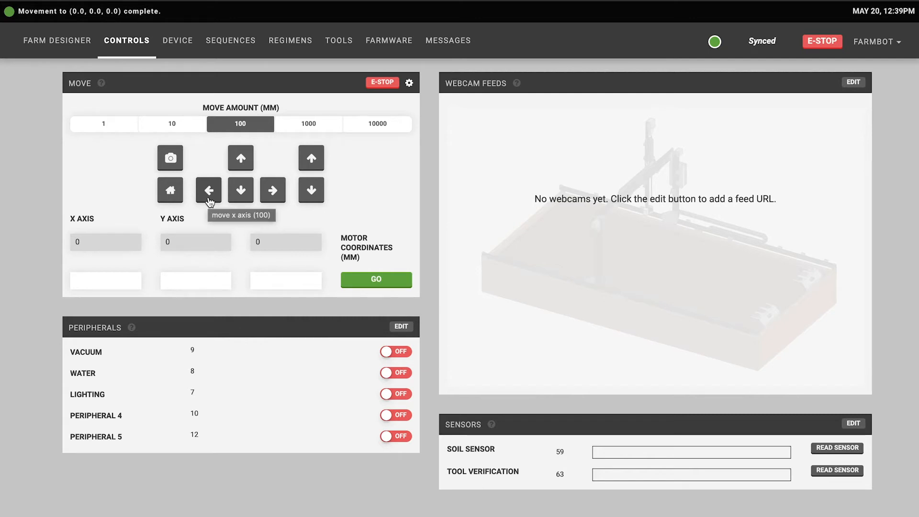
left_click(408, 82)
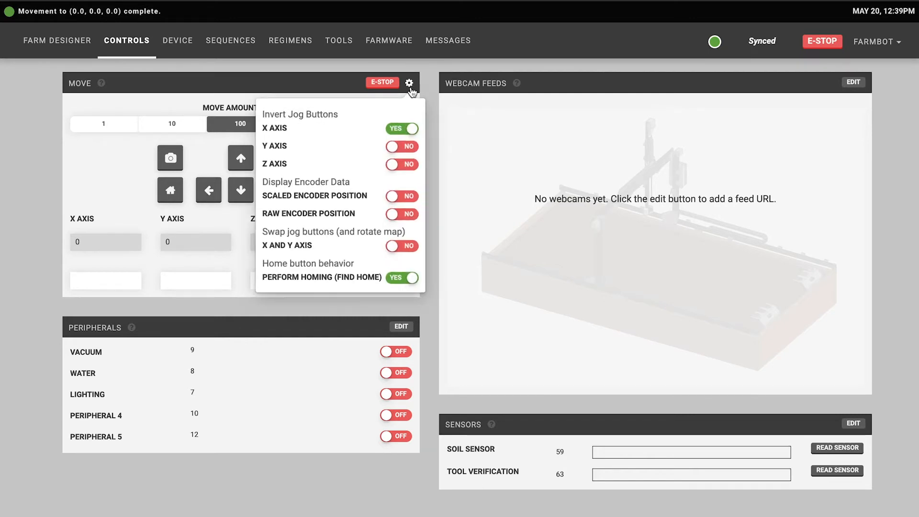
left_click(401, 129)
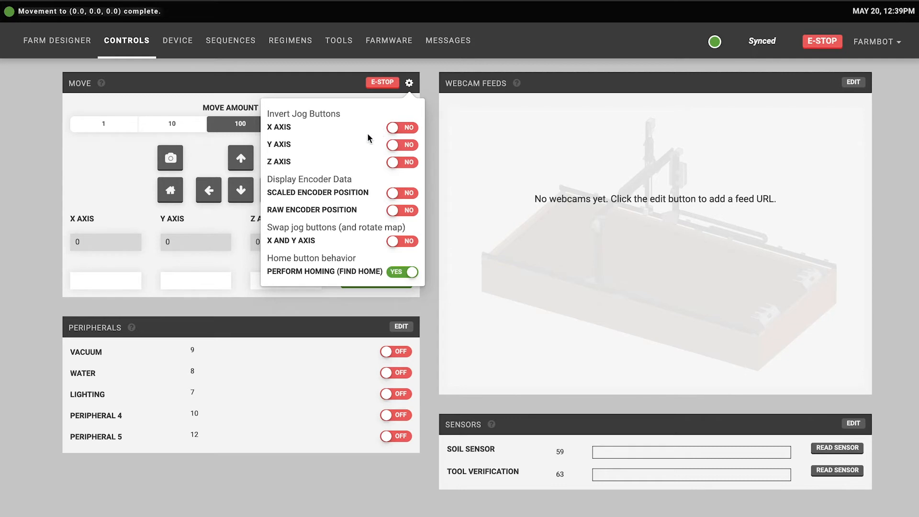
mouse_move(389, 221)
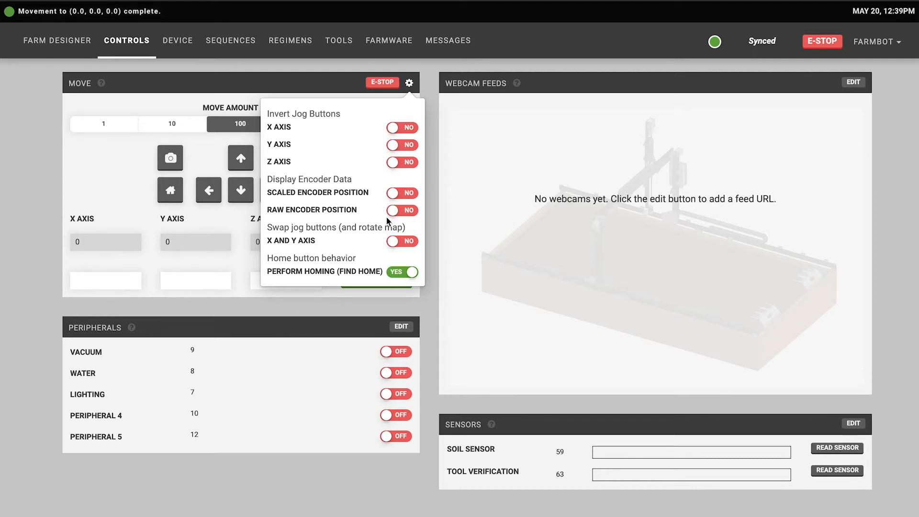
mouse_move(431, 271)
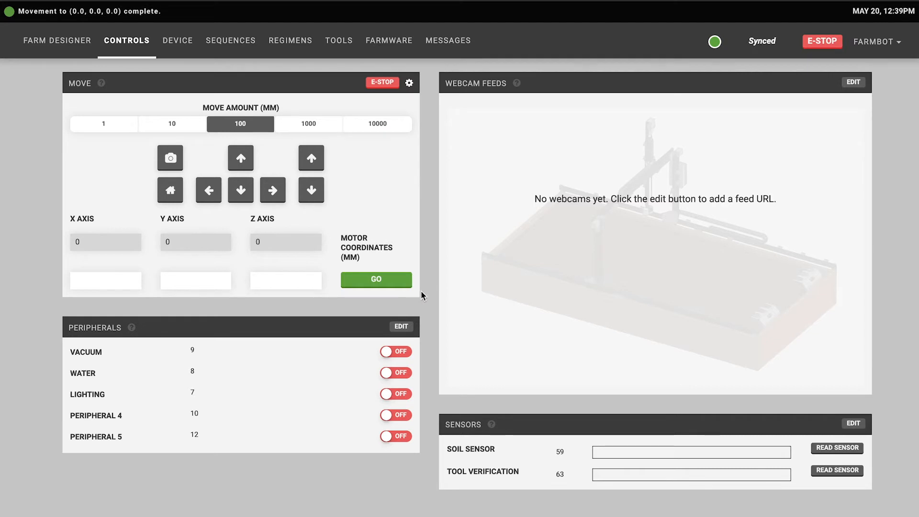
mouse_move(142, 304)
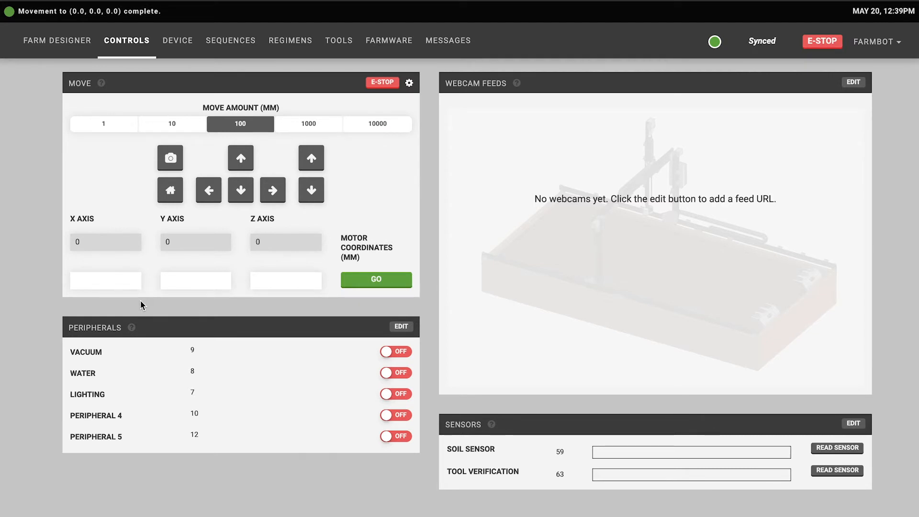
mouse_move(117, 342)
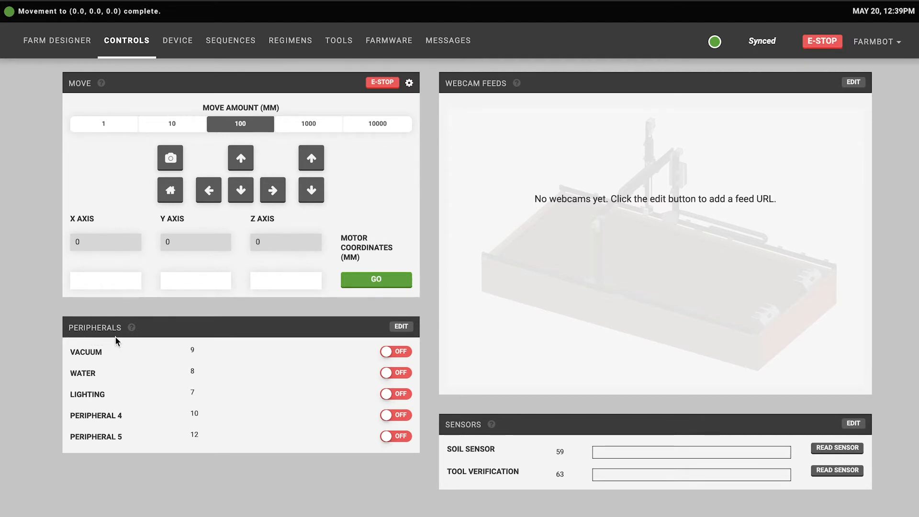
mouse_move(124, 339)
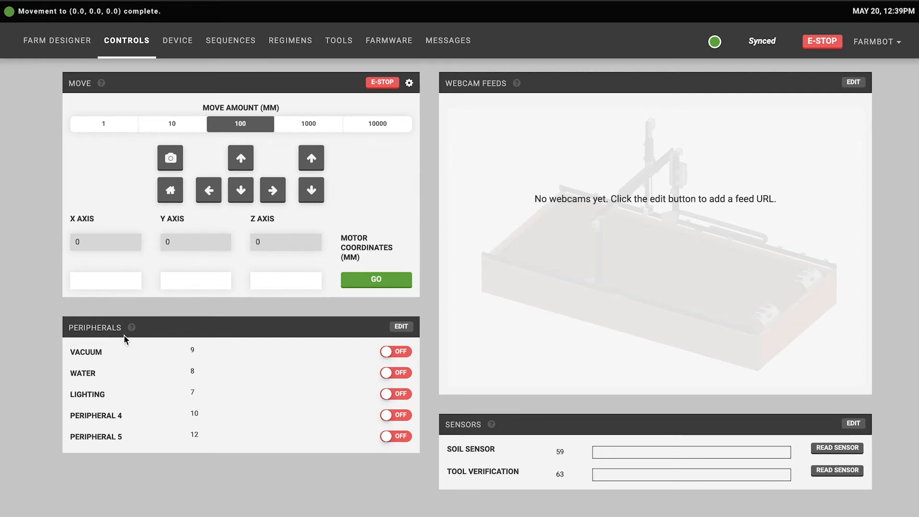
mouse_move(84, 418)
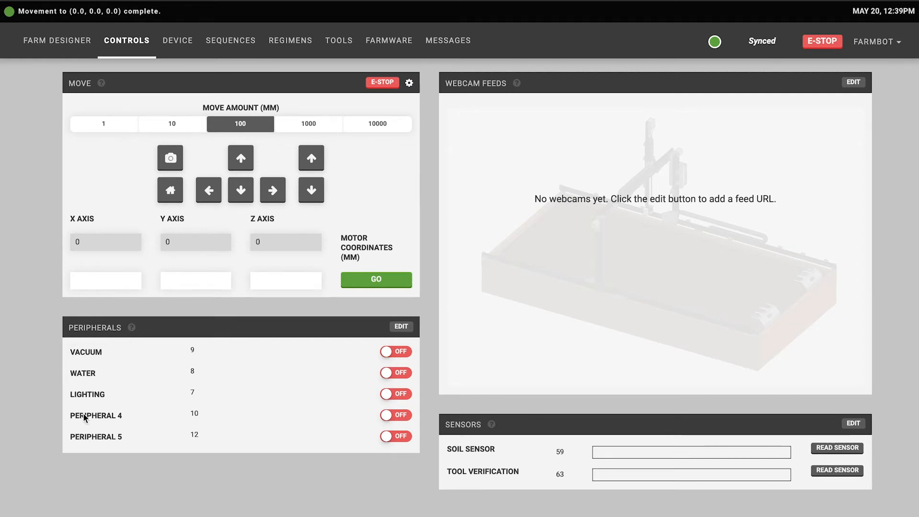
mouse_move(122, 359)
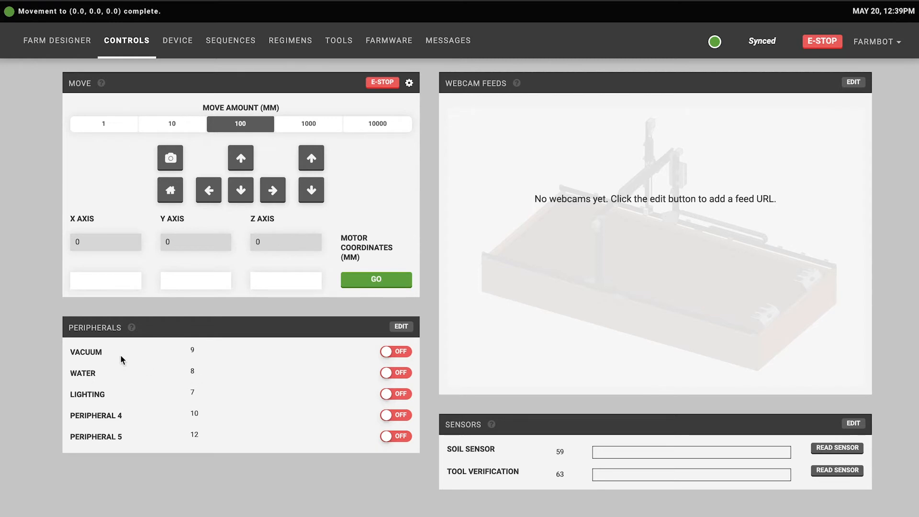
mouse_move(101, 400)
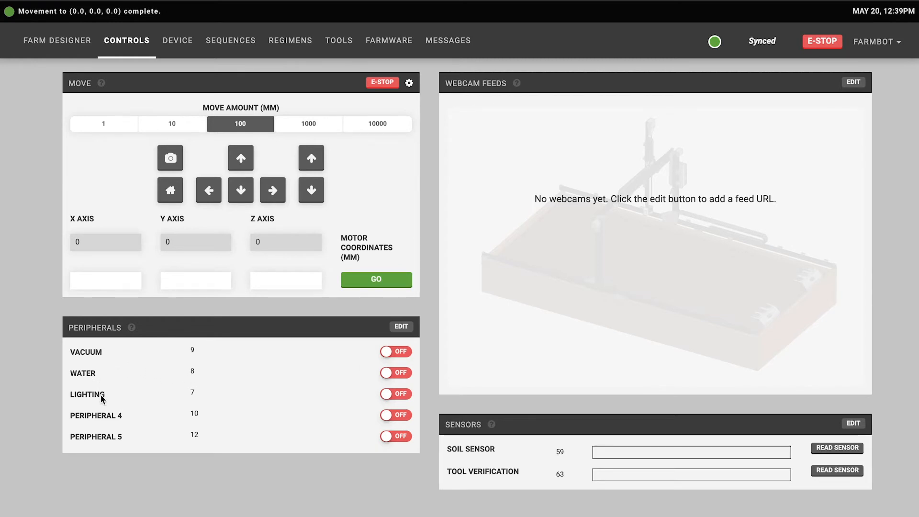
mouse_move(268, 384)
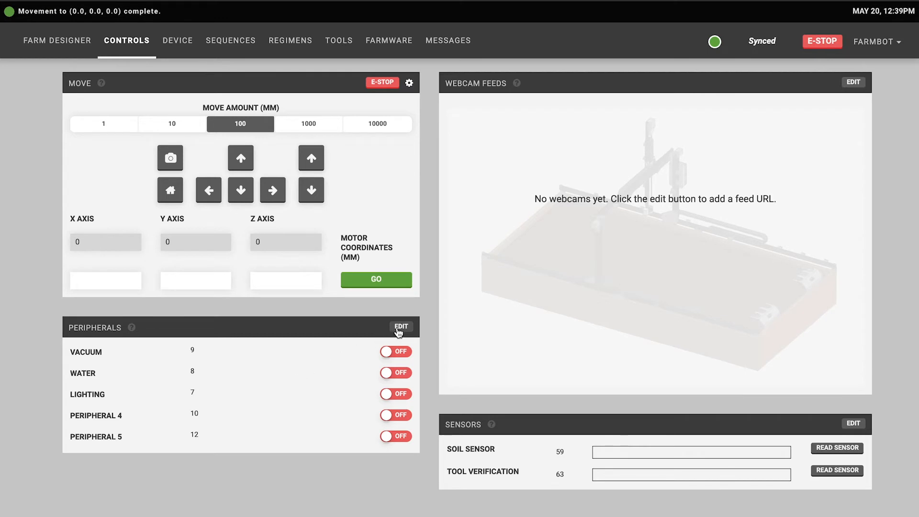
left_click(400, 327)
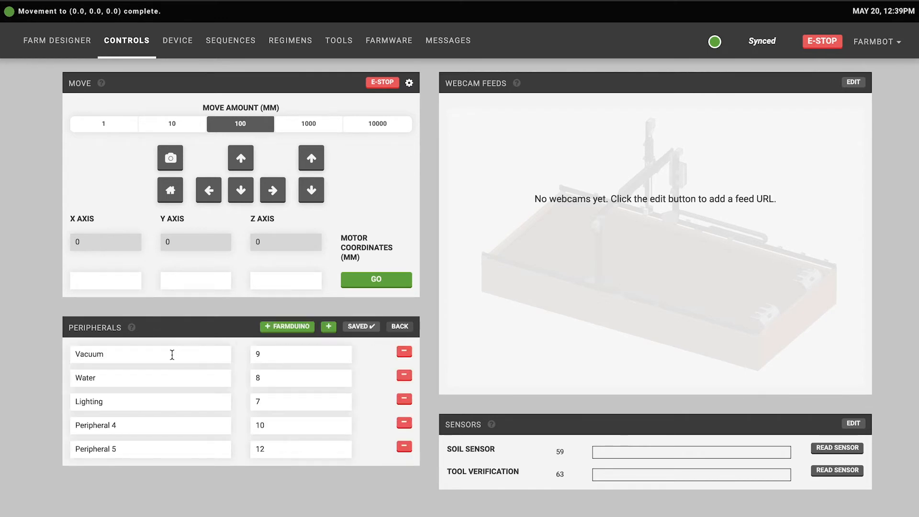
mouse_move(174, 401)
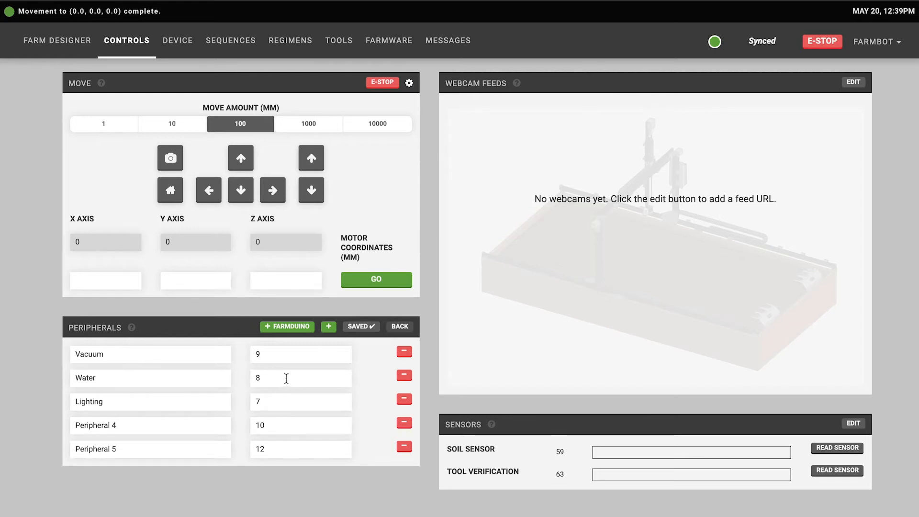
mouse_move(364, 351)
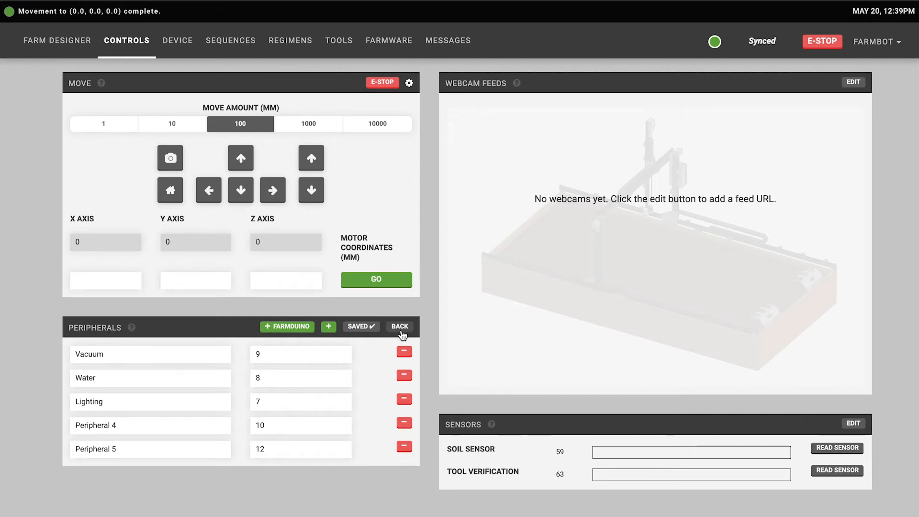
mouse_move(404, 402)
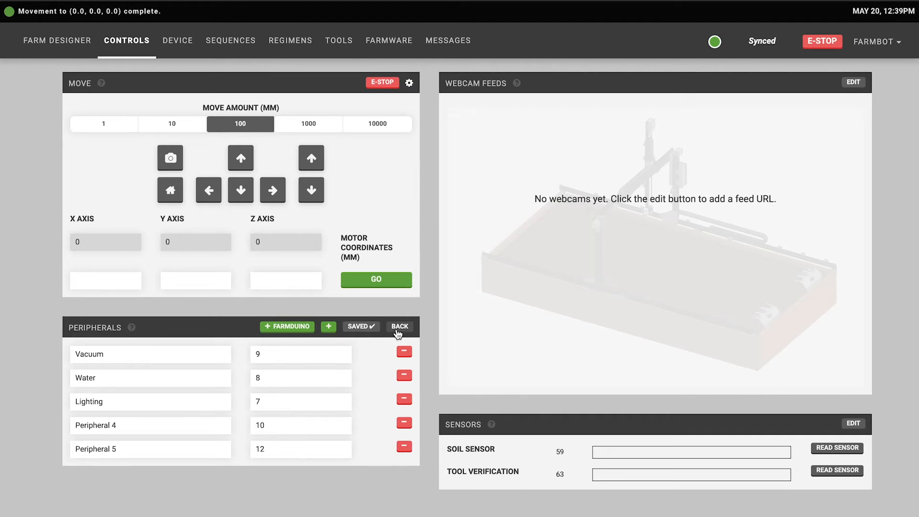
Leave peripheral editing, switch Lighting on, then back off
left_click(399, 326)
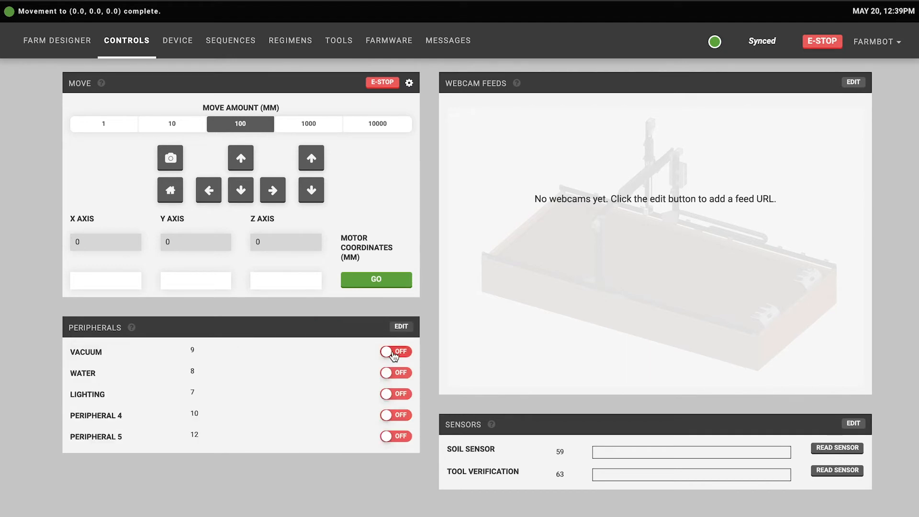
mouse_move(396, 403)
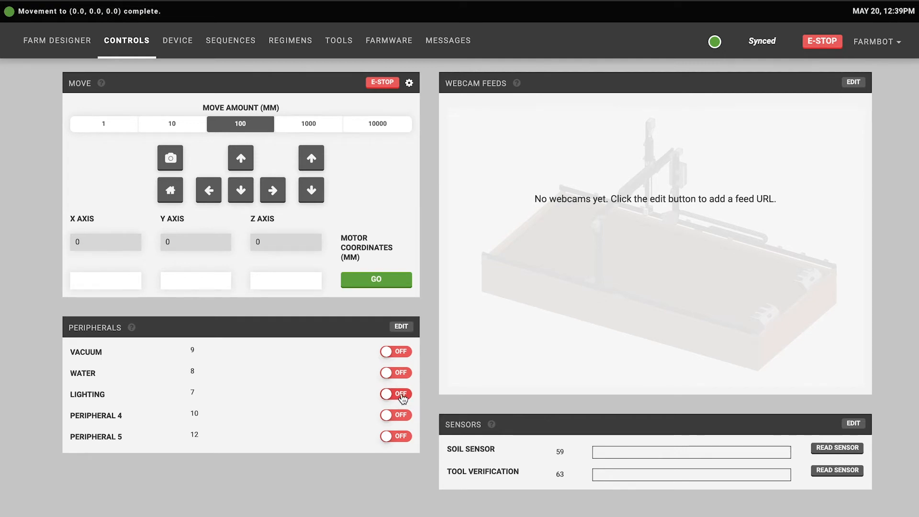
left_click(395, 394)
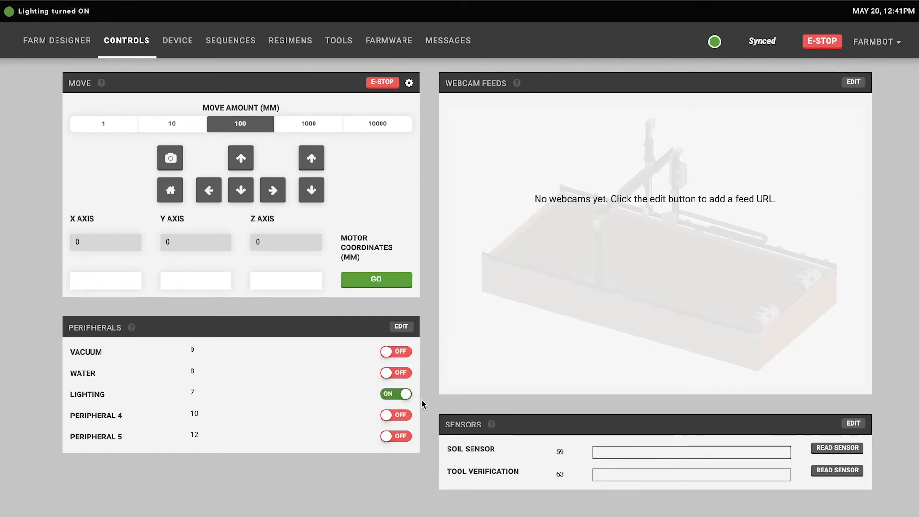
mouse_move(386, 405)
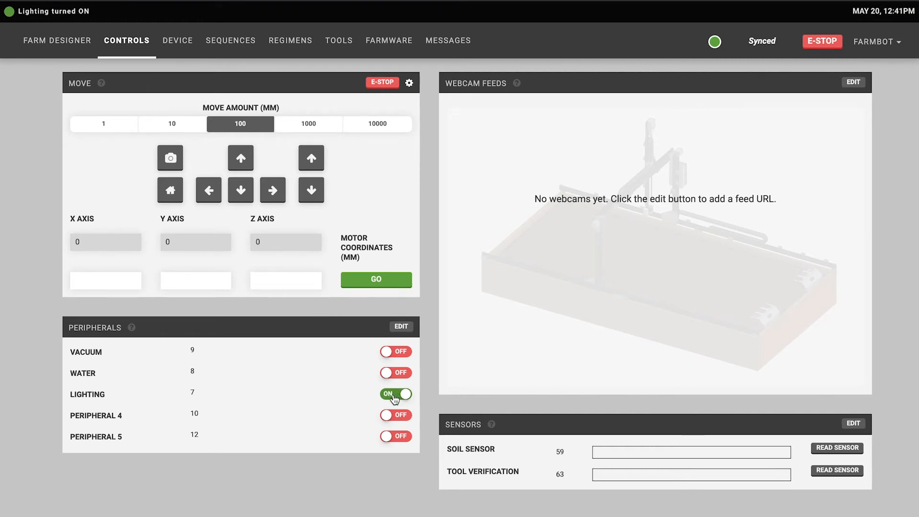
left_click(395, 394)
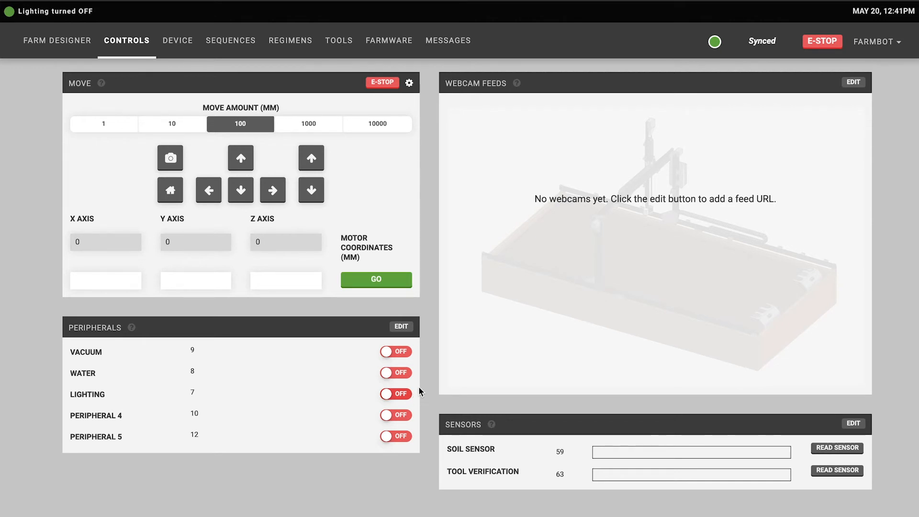
mouse_move(482, 94)
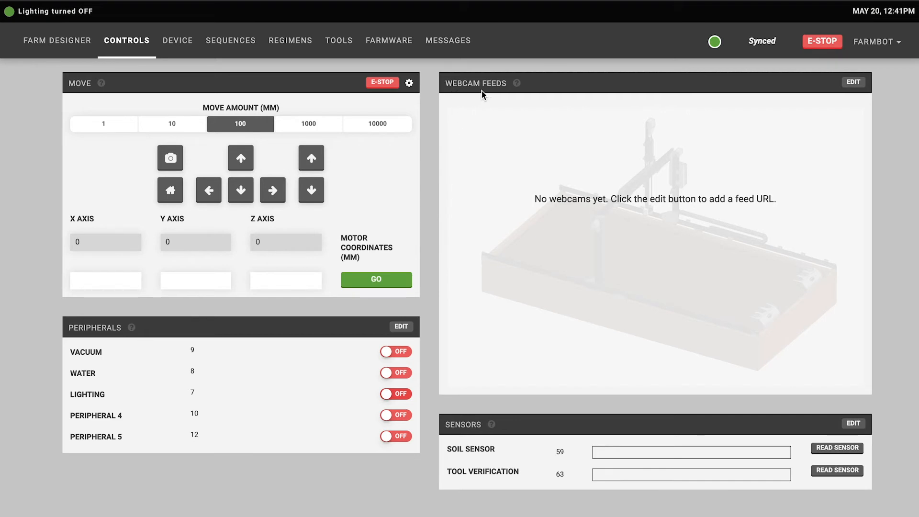
mouse_move(495, 94)
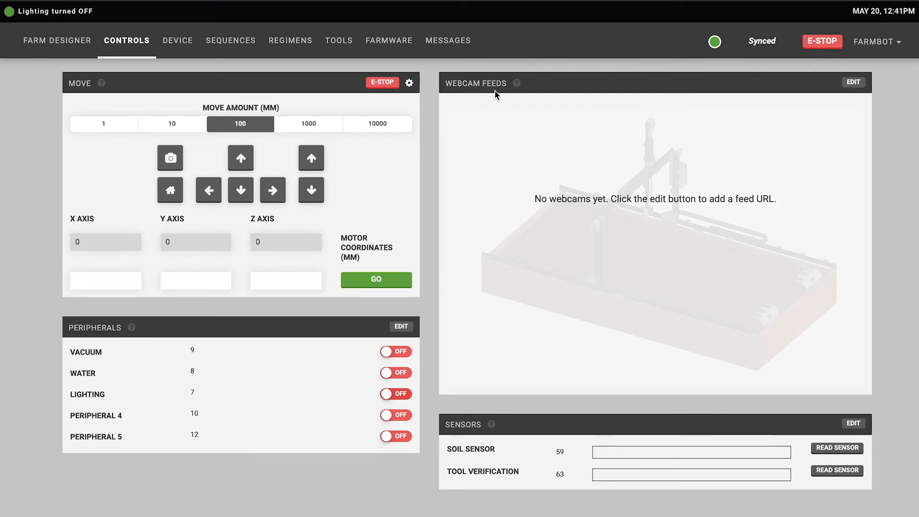
mouse_move(500, 98)
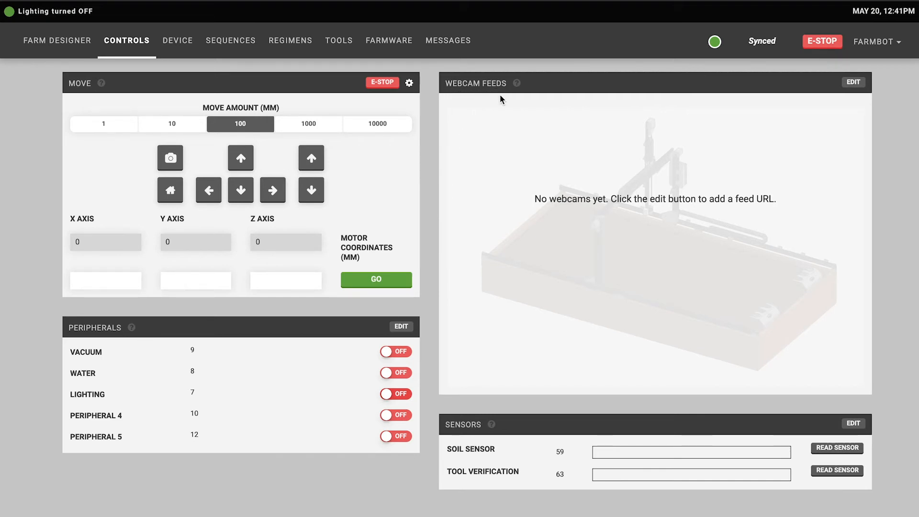
mouse_move(847, 98)
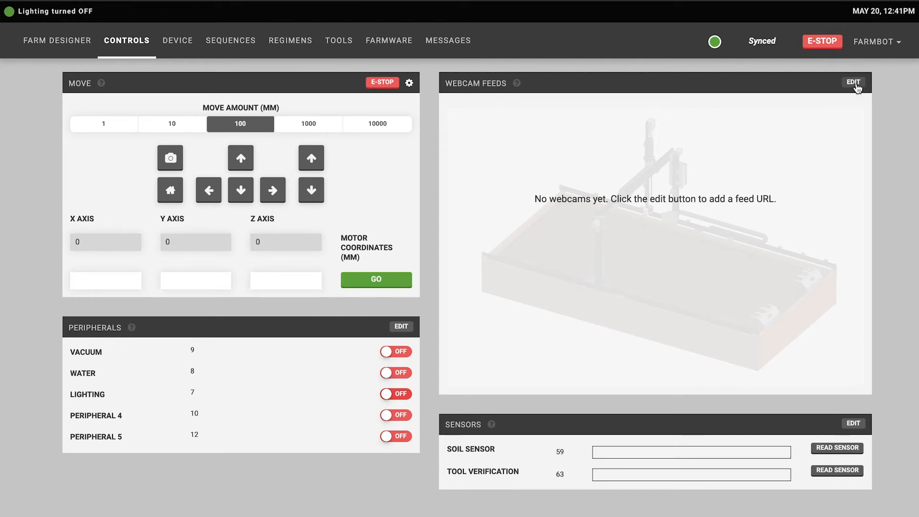
Add and save a new webcam feed named 'FarmBot Video Stream' showing the live garden view
left_click(852, 83)
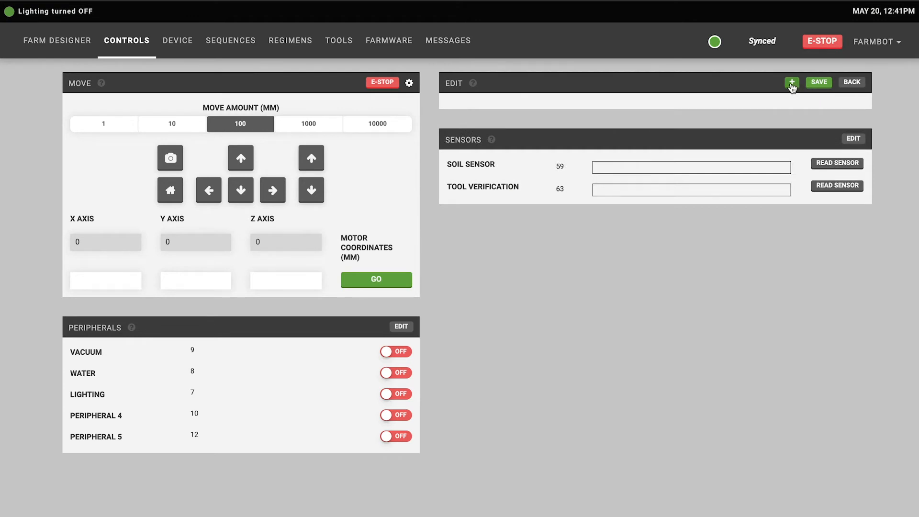
left_click(790, 82)
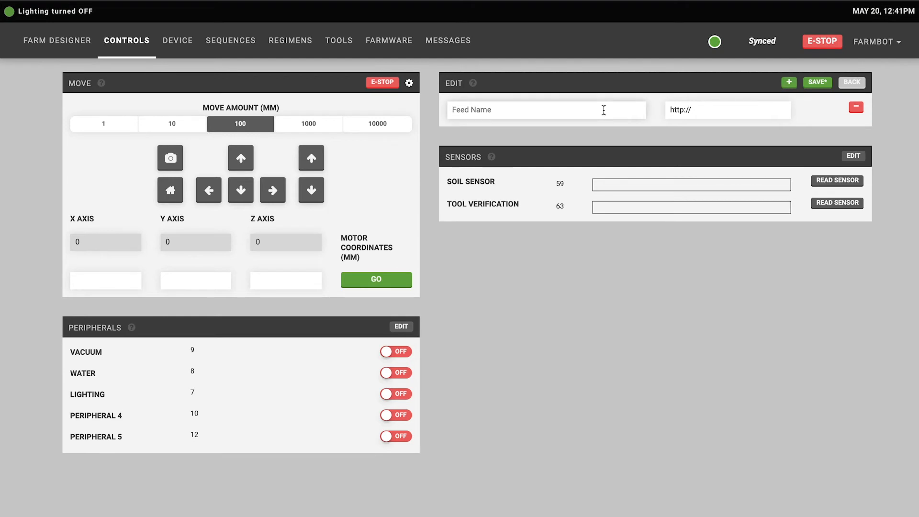
type("FarmBot Video Stream")
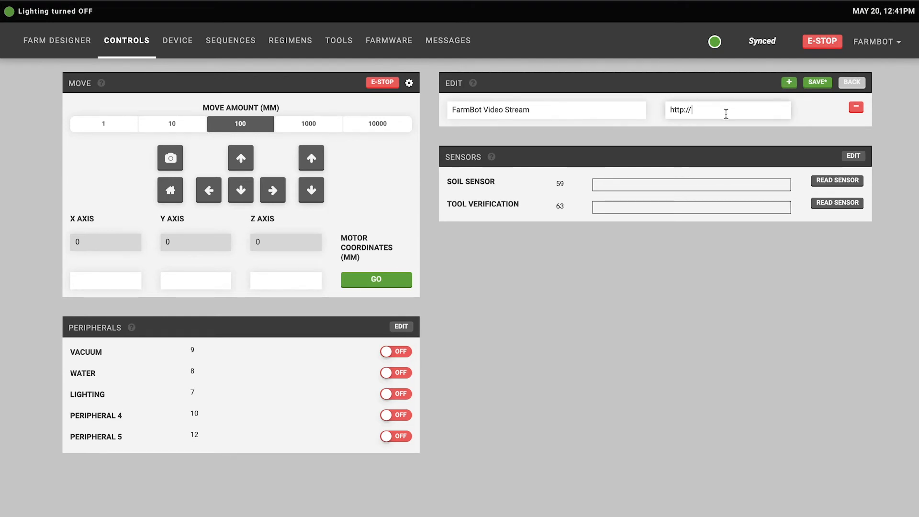
left_click(817, 82)
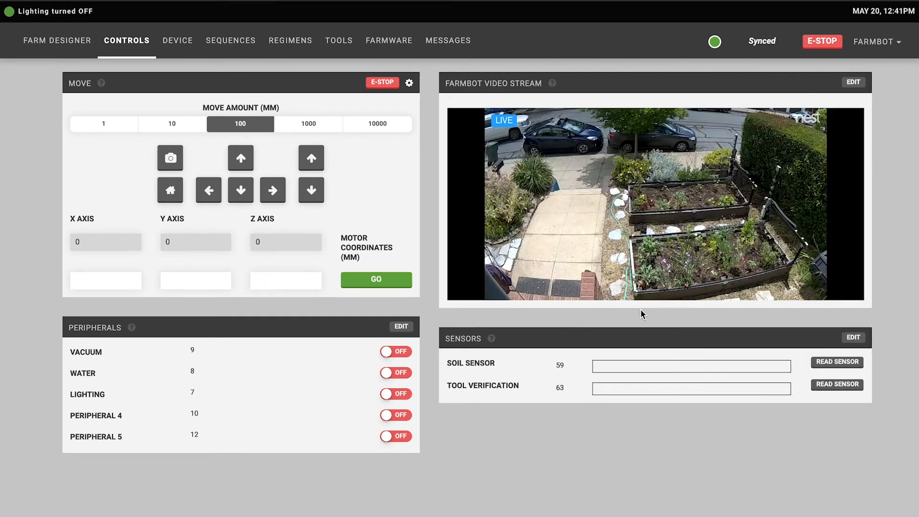
mouse_move(655, 317)
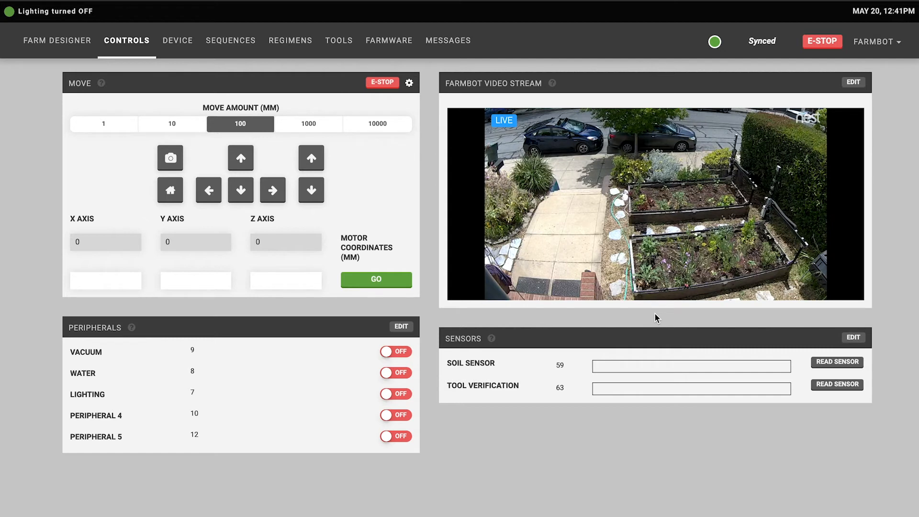
mouse_move(670, 318)
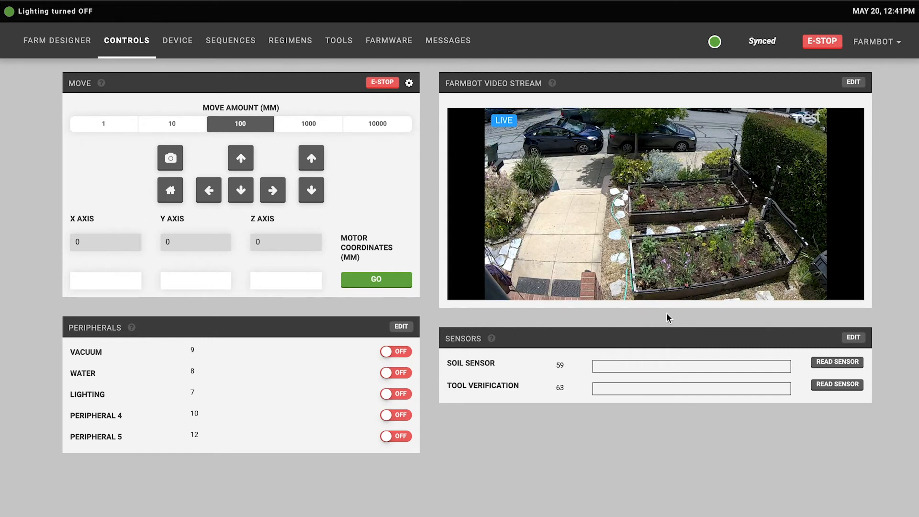
Go to Account Settings via the FARMBOT menu and try the Hide Webcam Widget toggle
left_click(873, 41)
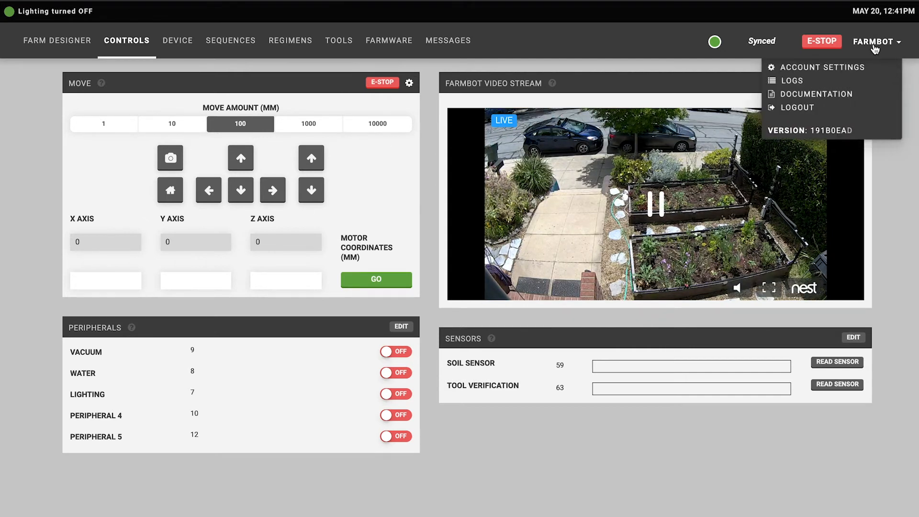
left_click(821, 67)
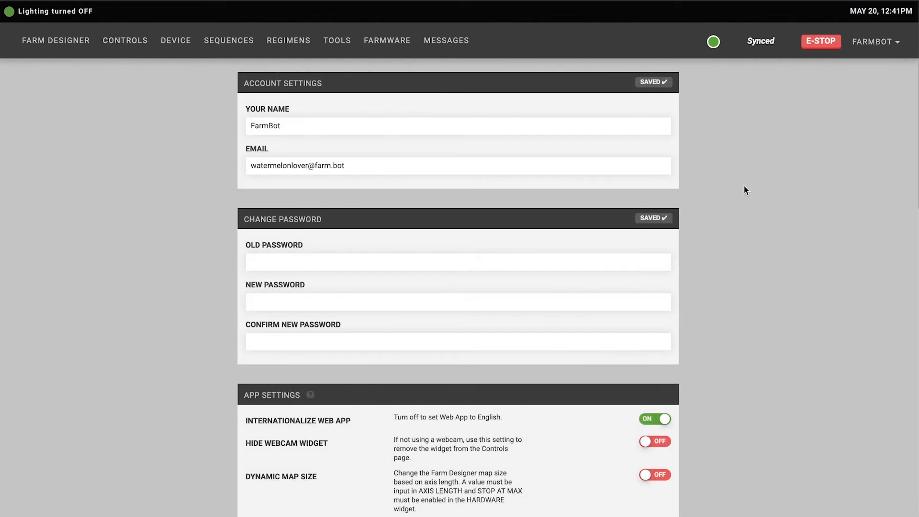
scroll("down", 3)
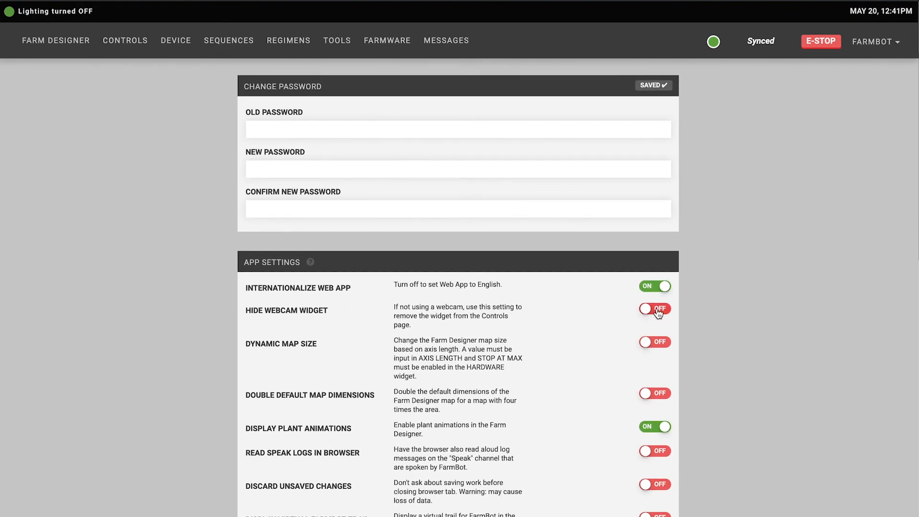
left_click(654, 309)
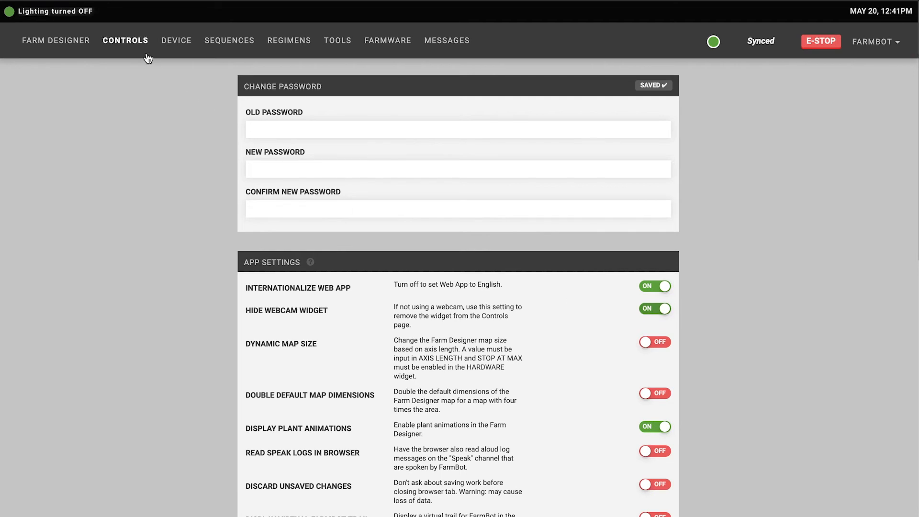
left_click(124, 40)
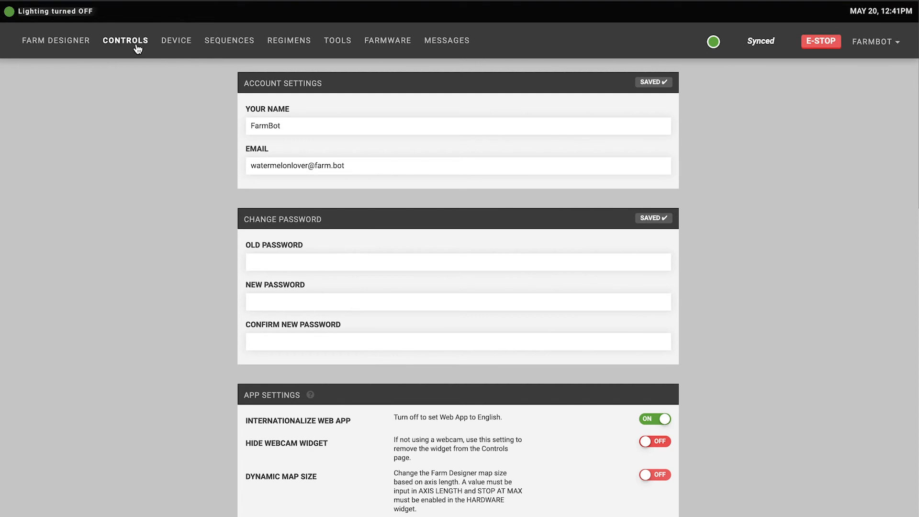
Return to Controls and set up Soil Sensor (pin 59, analog) and Tool Verification (pin 63, digital) in the sensor editor
left_click(126, 41)
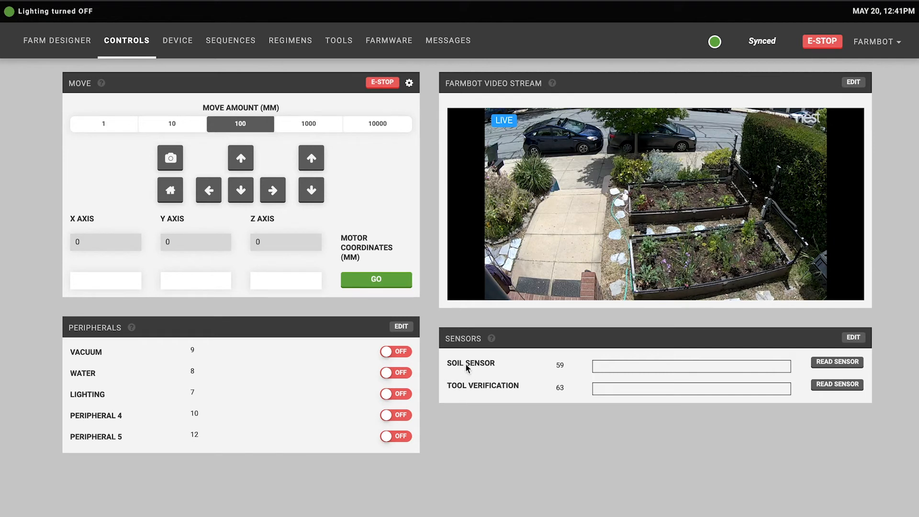
mouse_move(620, 399)
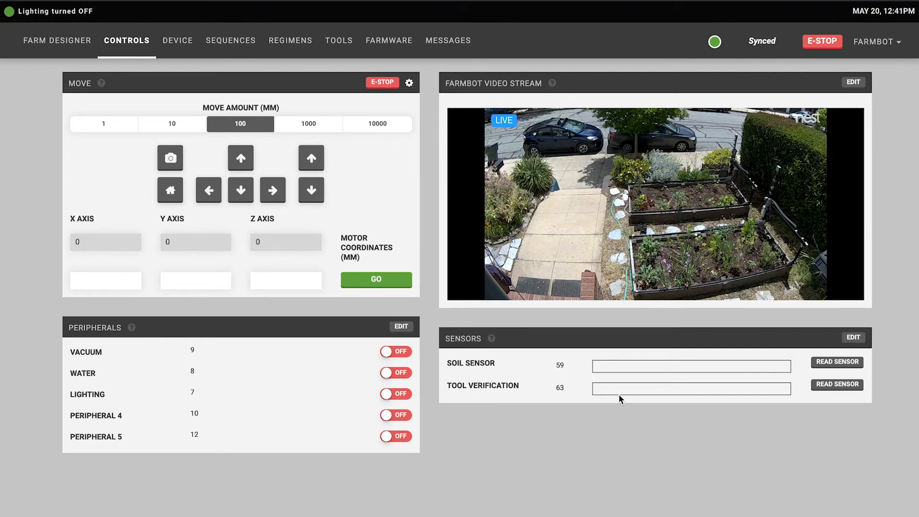
left_click(853, 337)
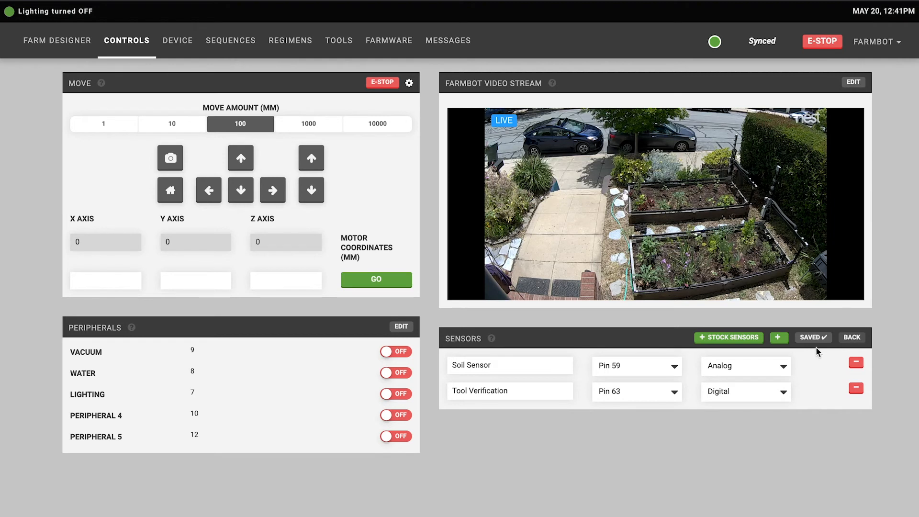
left_click(851, 337)
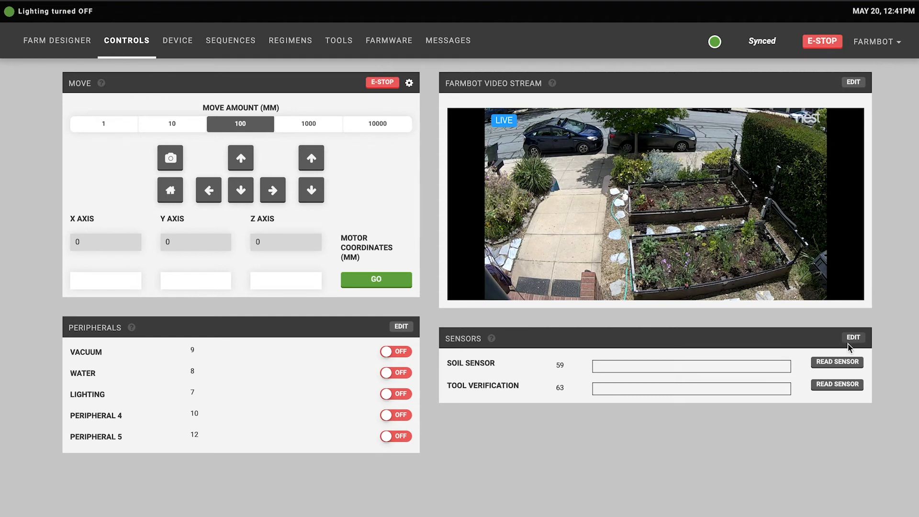
left_click(852, 337)
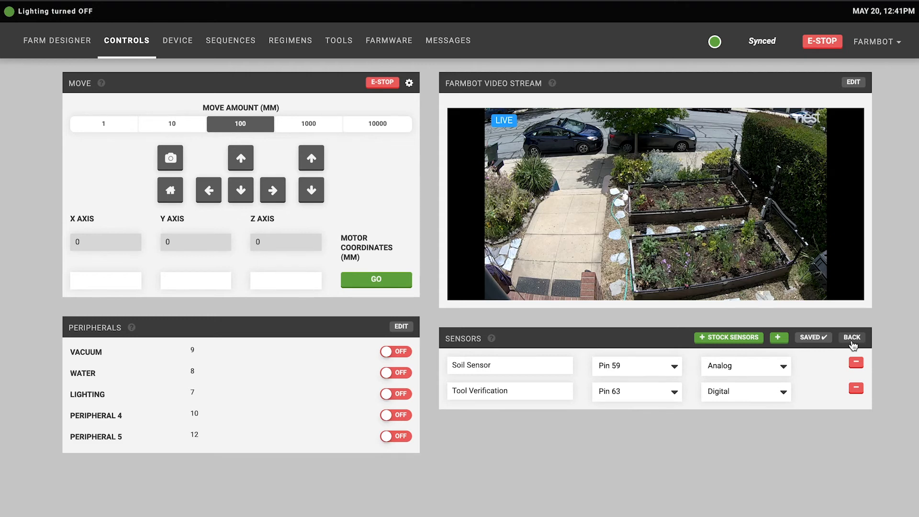
Leave sensor editing and read Soil Sensor (1021) and Tool Verification (1)
left_click(853, 338)
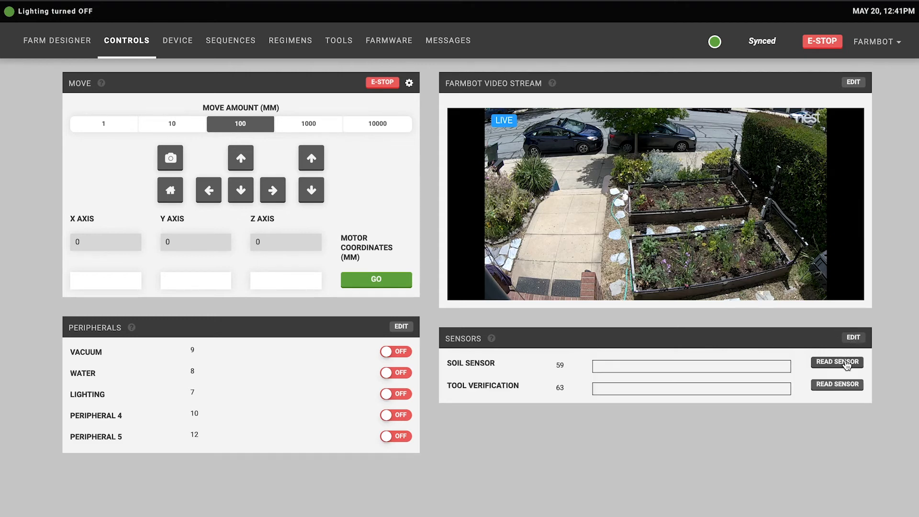
left_click(837, 362)
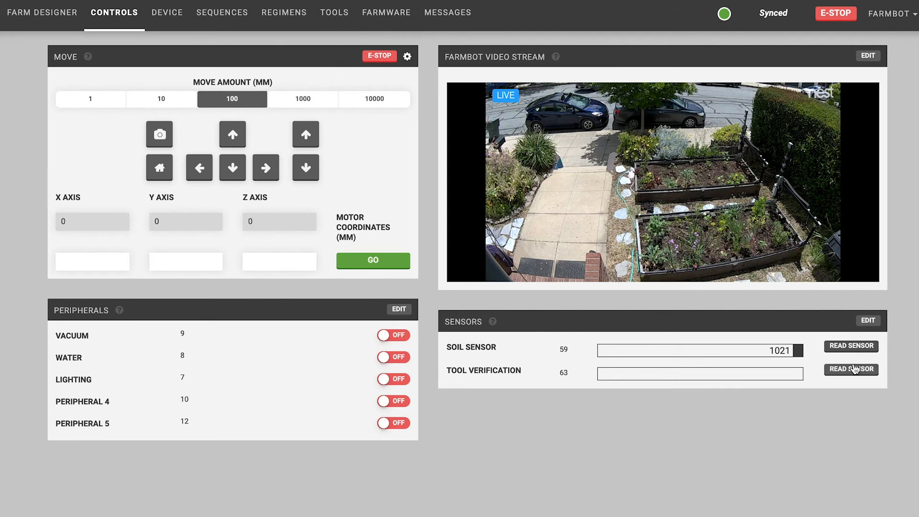
left_click(849, 369)
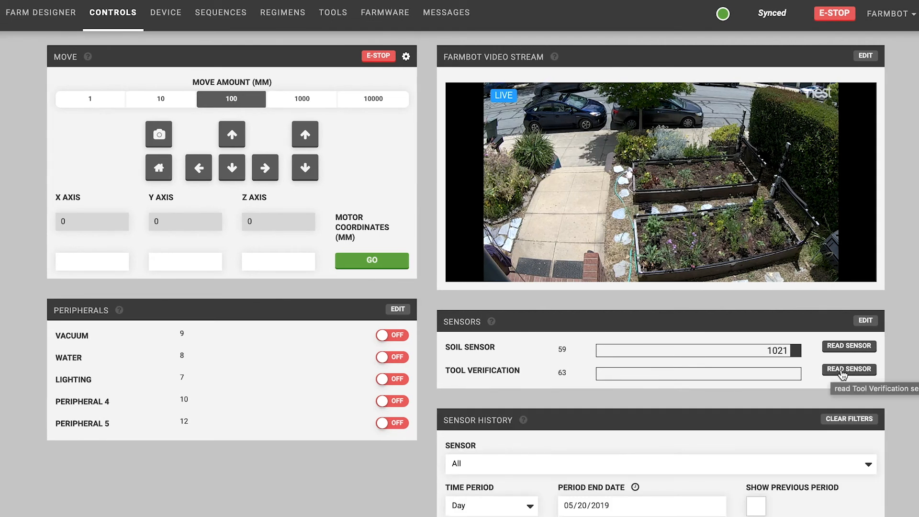
mouse_move(806, 358)
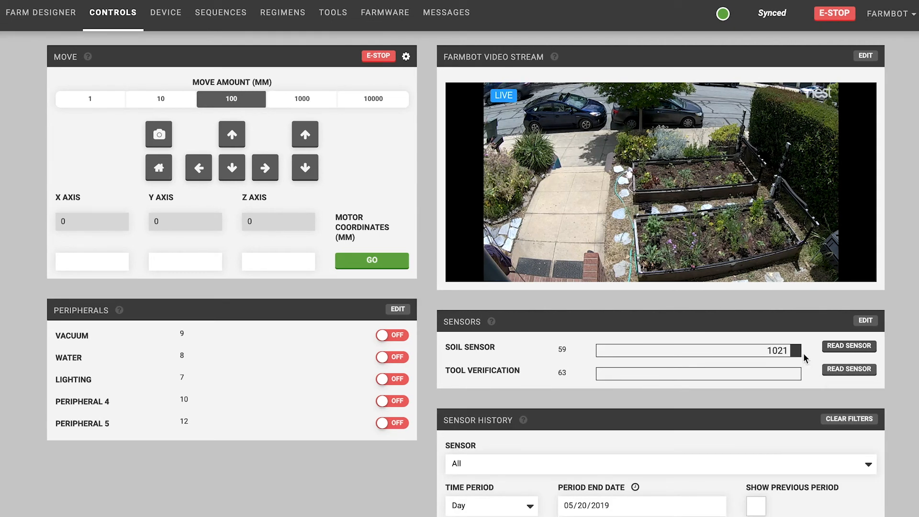
mouse_move(839, 374)
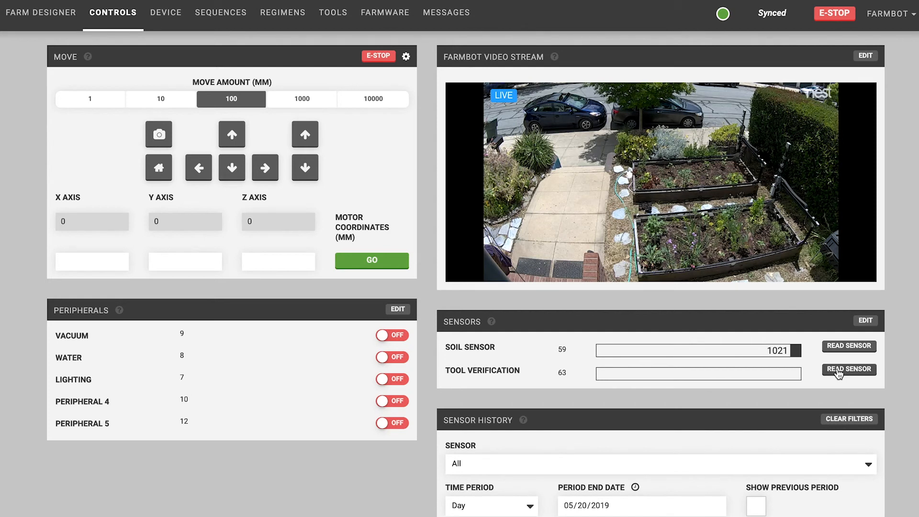
left_click(848, 370)
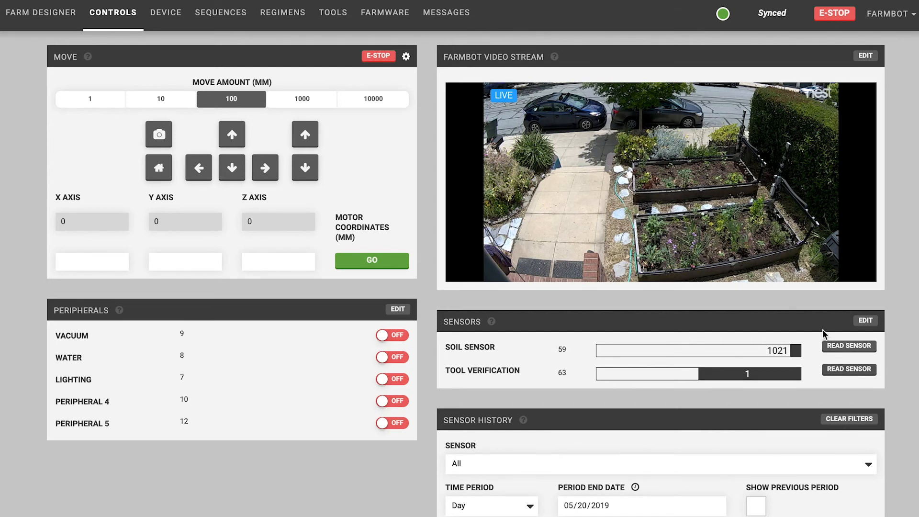
mouse_move(814, 367)
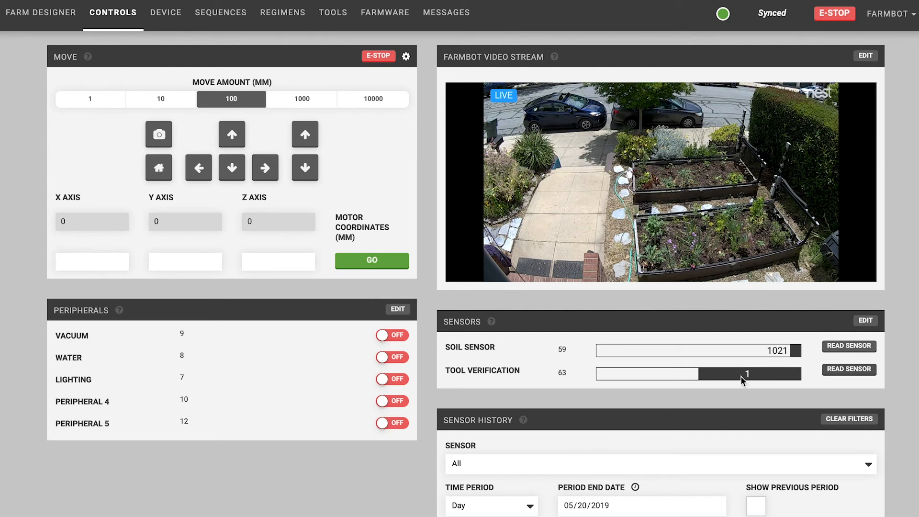
mouse_move(737, 385)
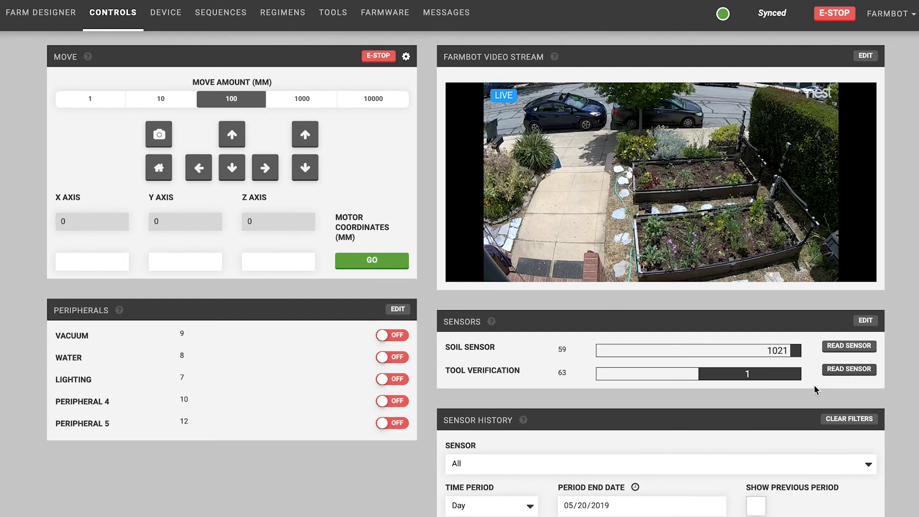
mouse_move(805, 352)
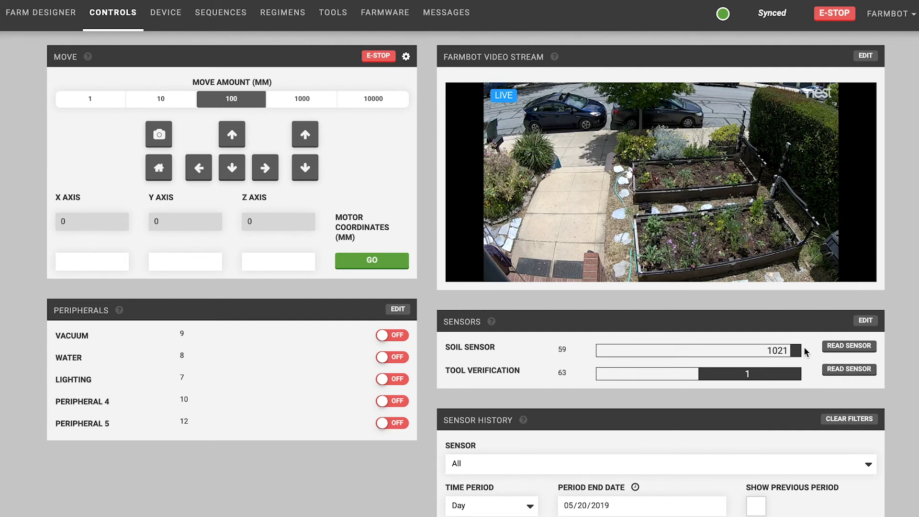
mouse_move(795, 346)
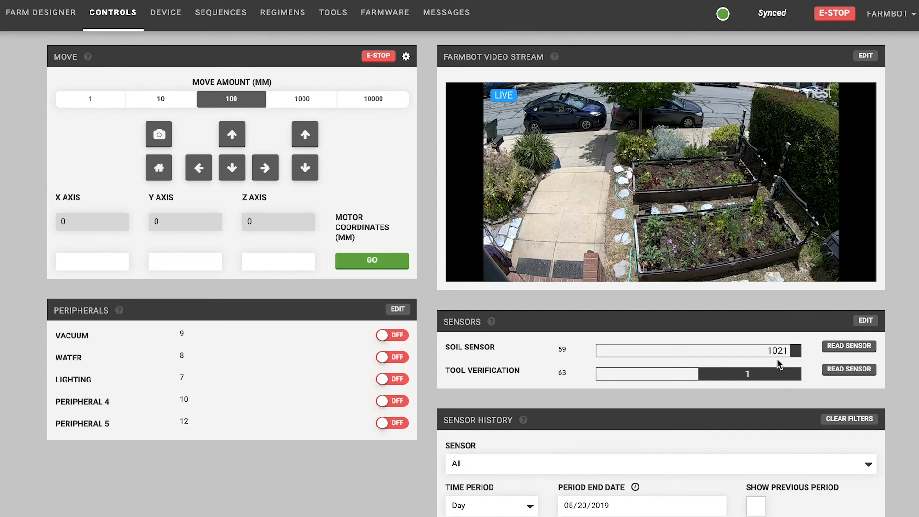
mouse_move(797, 361)
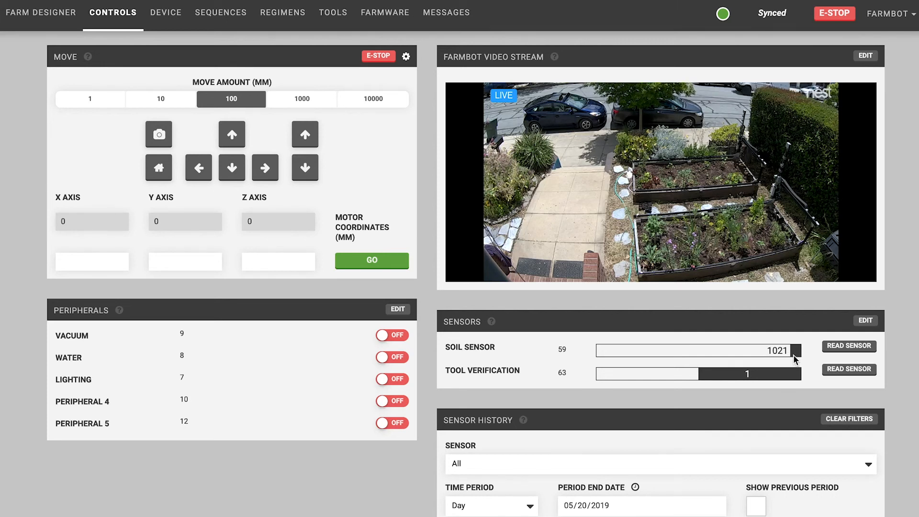
mouse_move(812, 347)
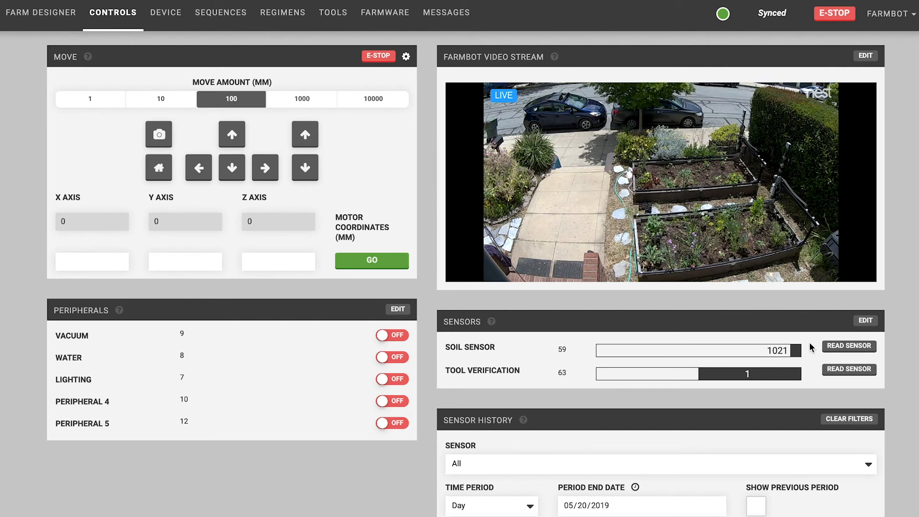
Scroll down to the Sensor History chart and latest-readings table for May 20, 2019
scroll("down", 3)
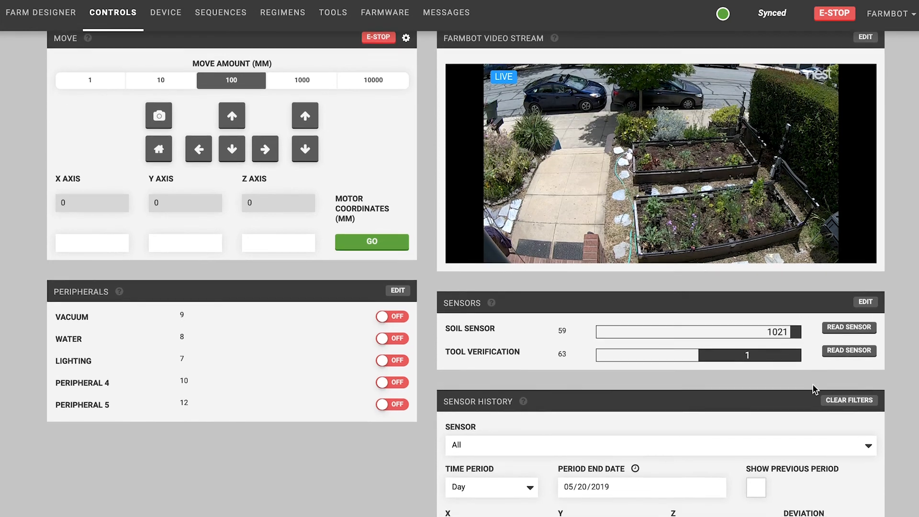
scroll("down", 3)
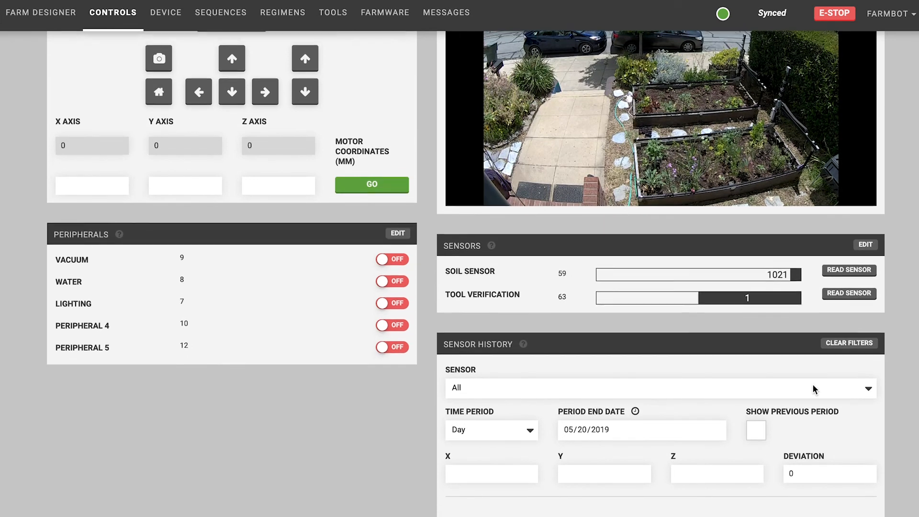
scroll("down", 3)
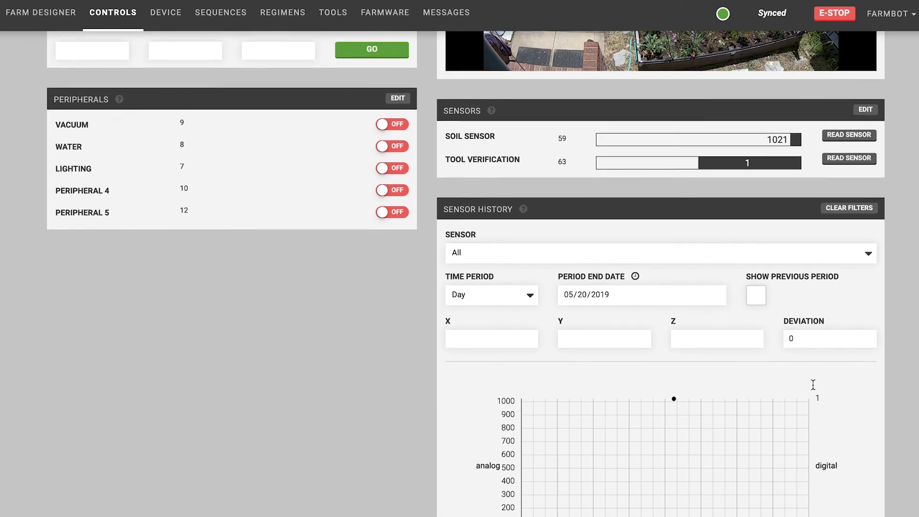
scroll("down", 3)
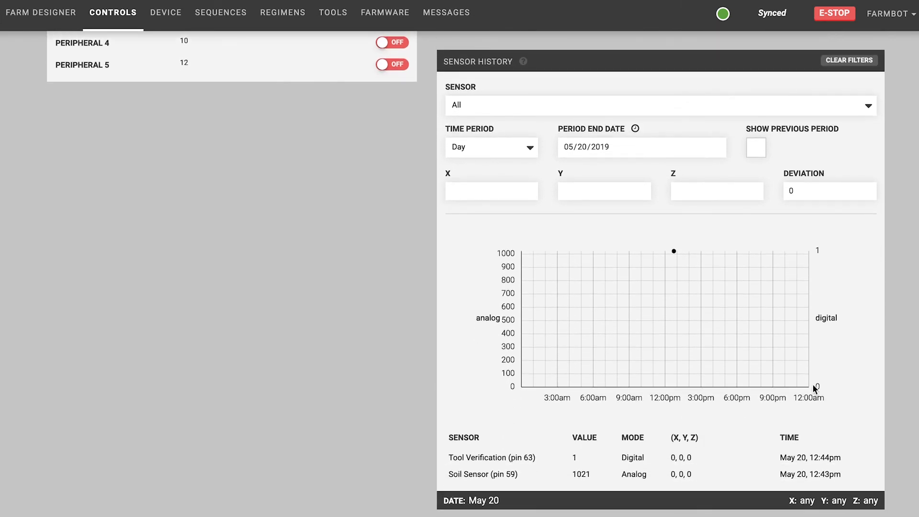
mouse_move(513, 69)
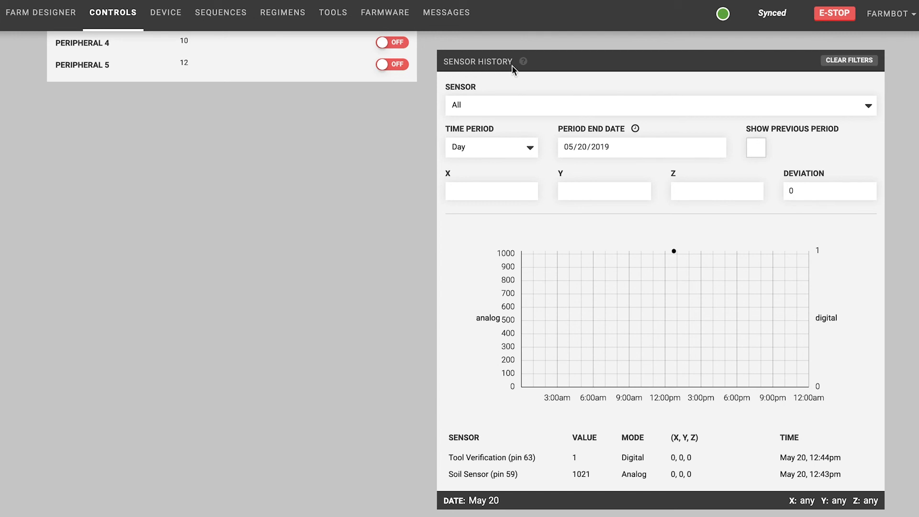
mouse_move(437, 92)
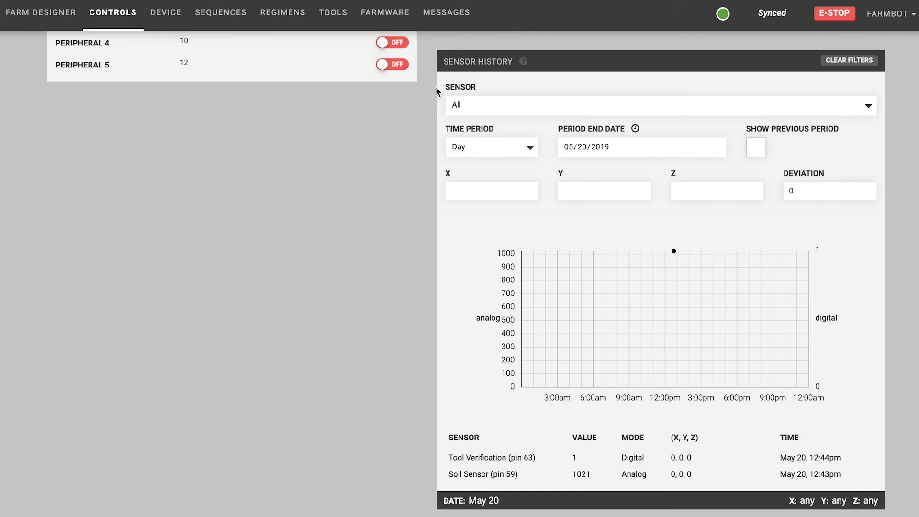
mouse_move(427, 180)
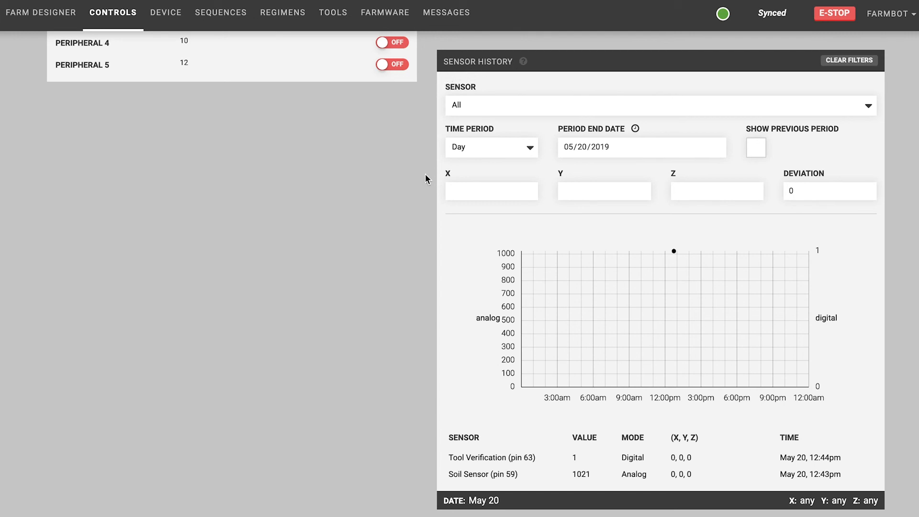
mouse_move(489, 284)
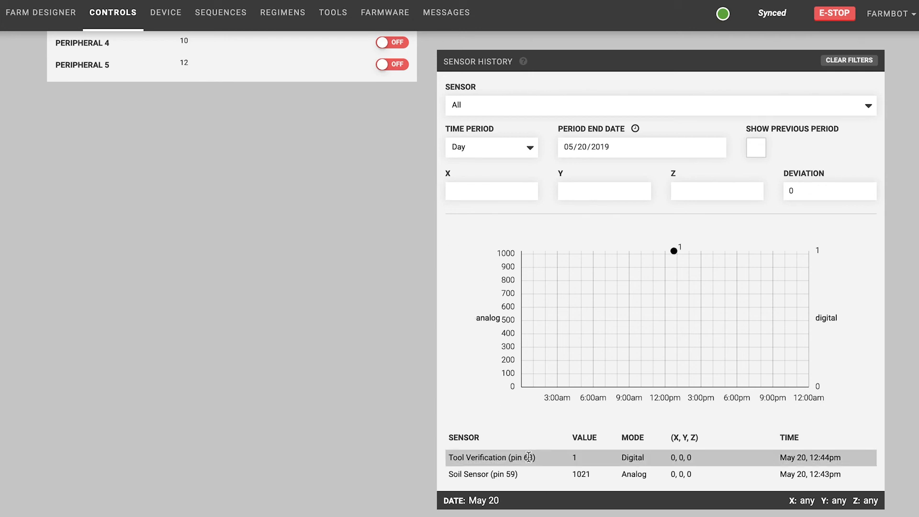
mouse_move(499, 242)
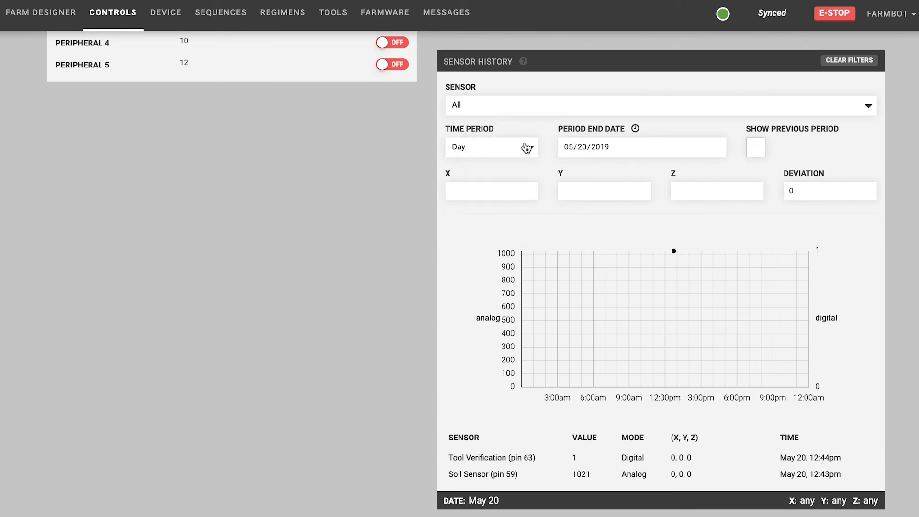
mouse_move(621, 174)
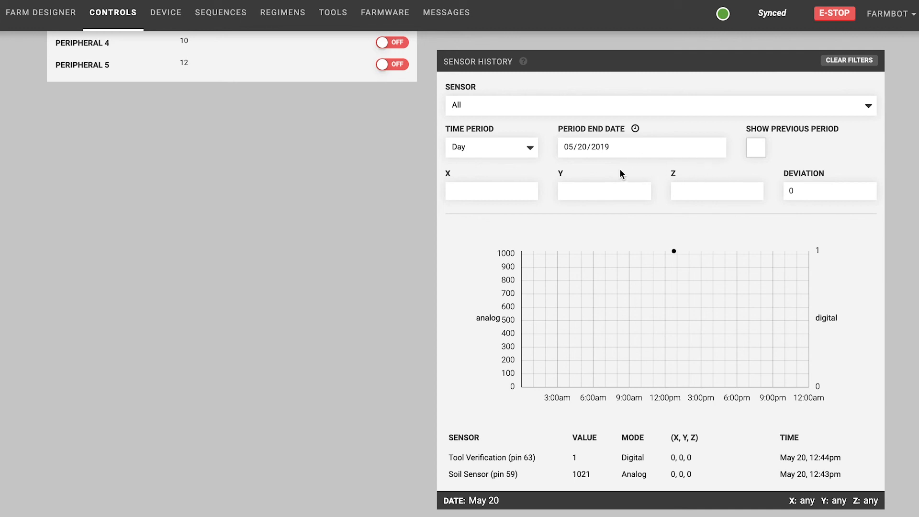
mouse_move(699, 184)
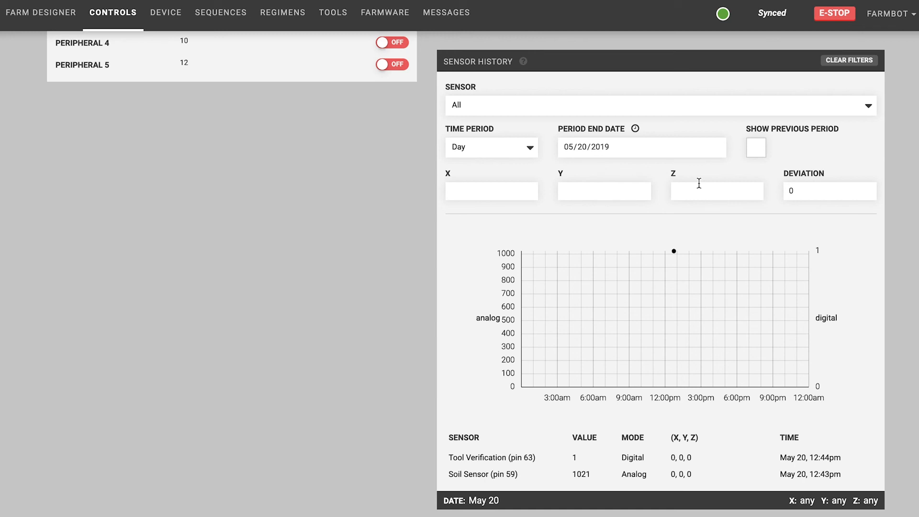
scroll("down", 3)
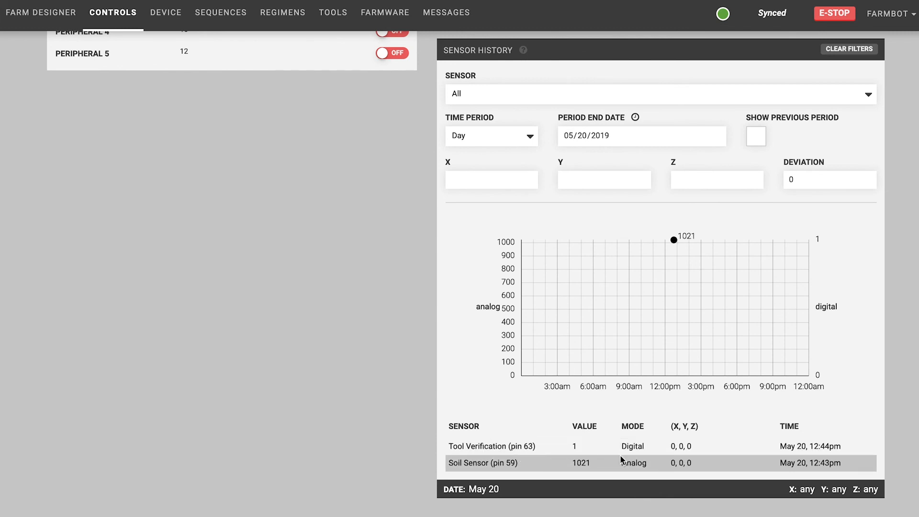
mouse_move(889, 443)
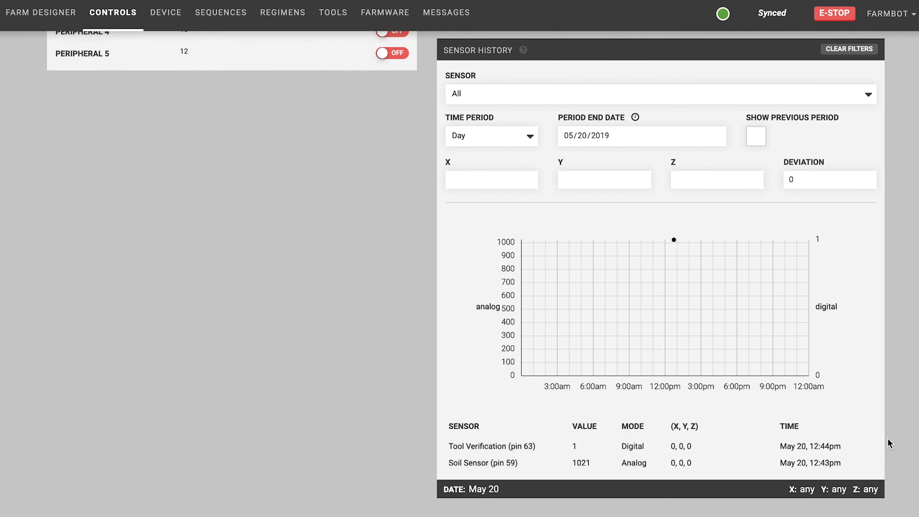